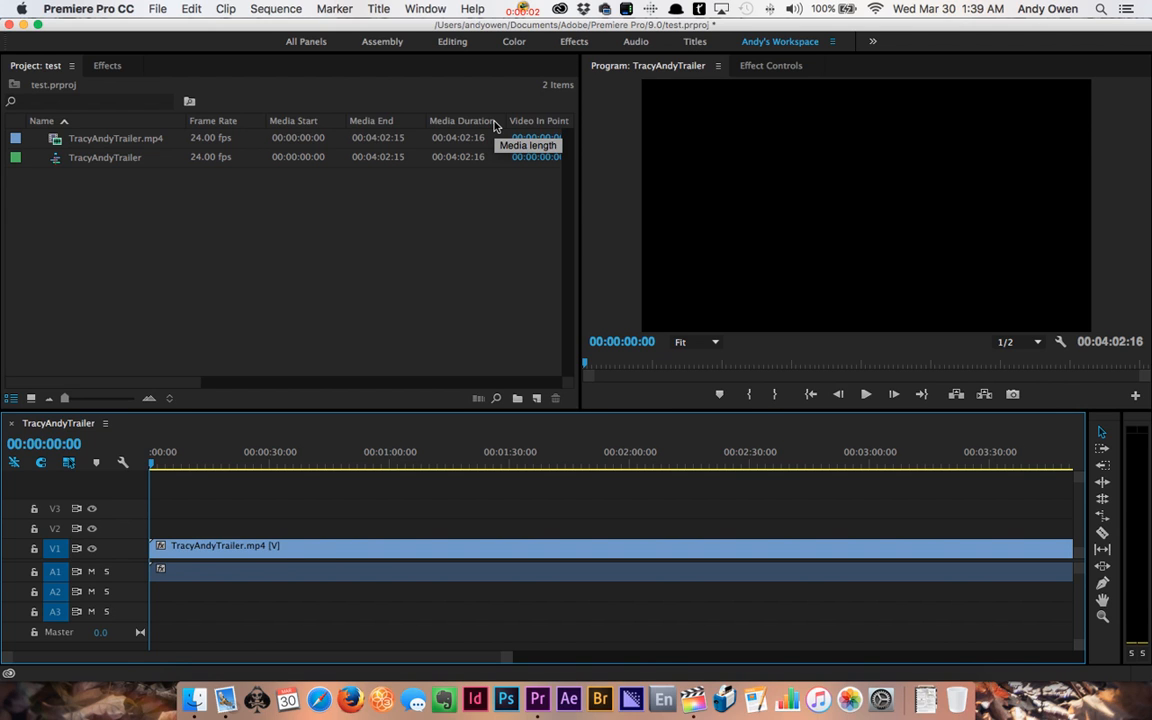
mouse_move(513, 91)
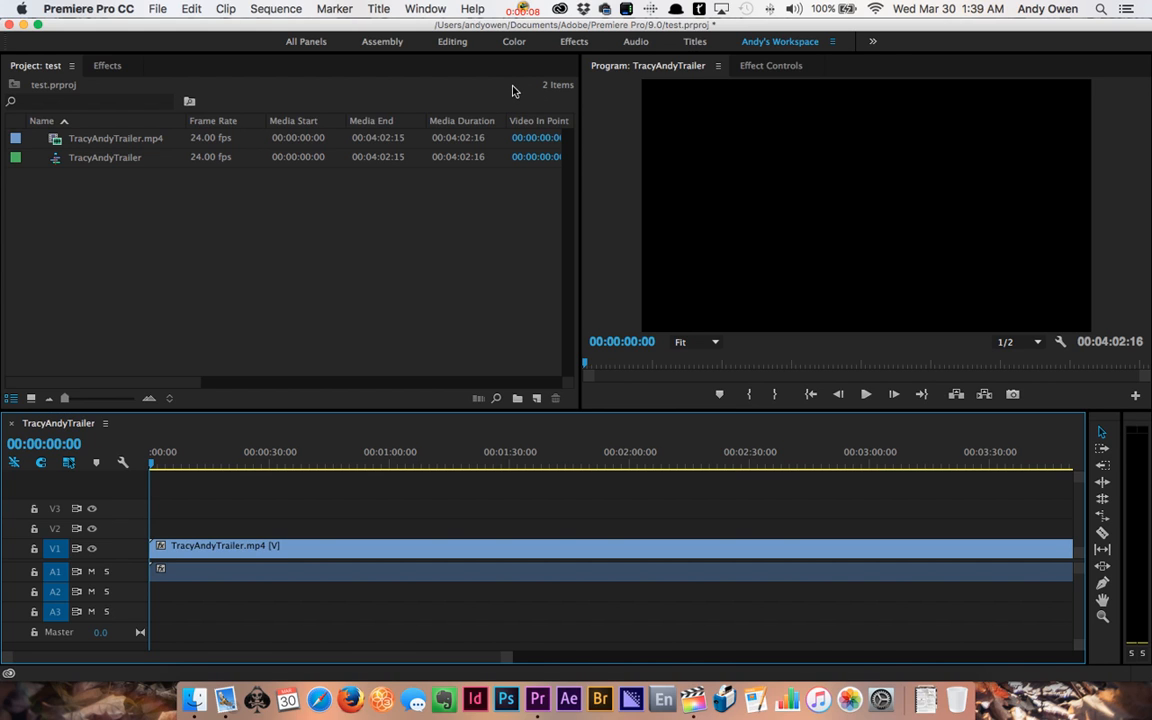
mouse_move(463, 102)
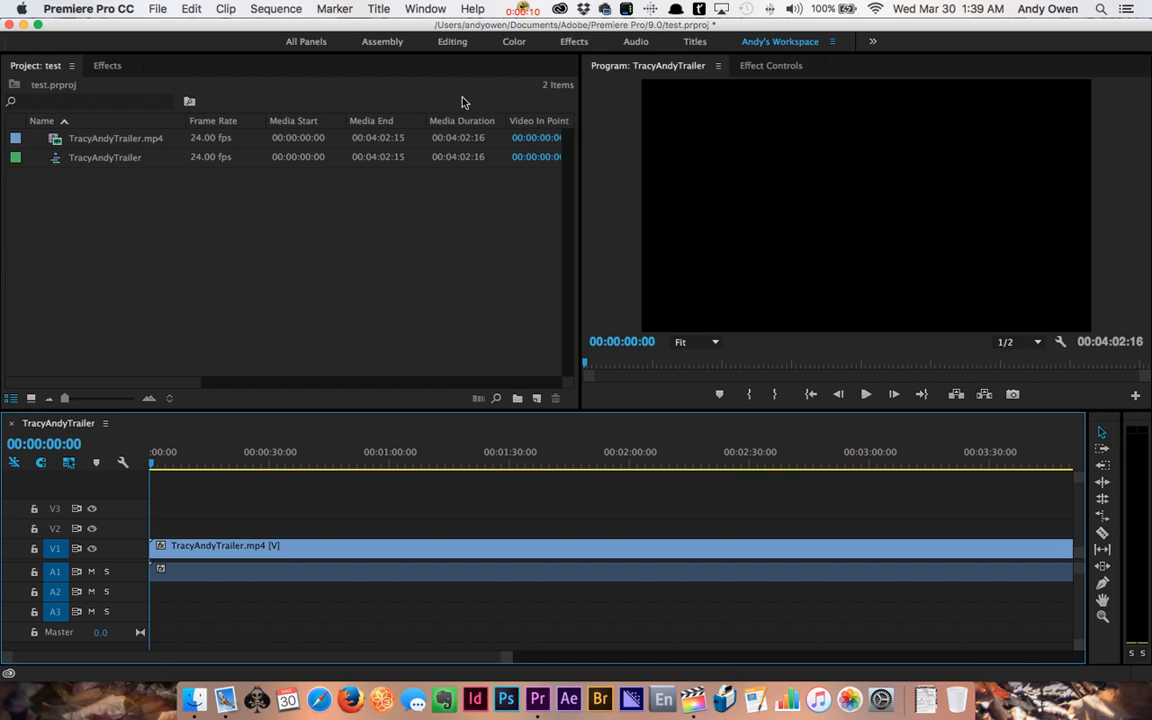
mouse_move(452, 218)
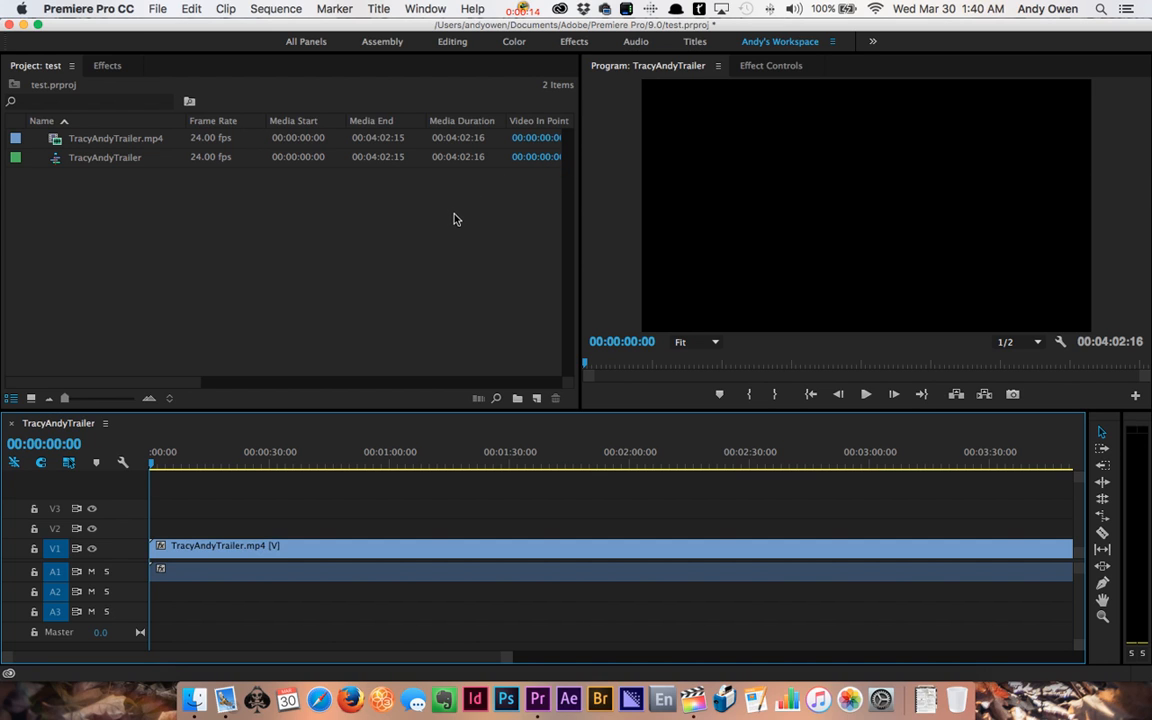
mouse_move(45, 47)
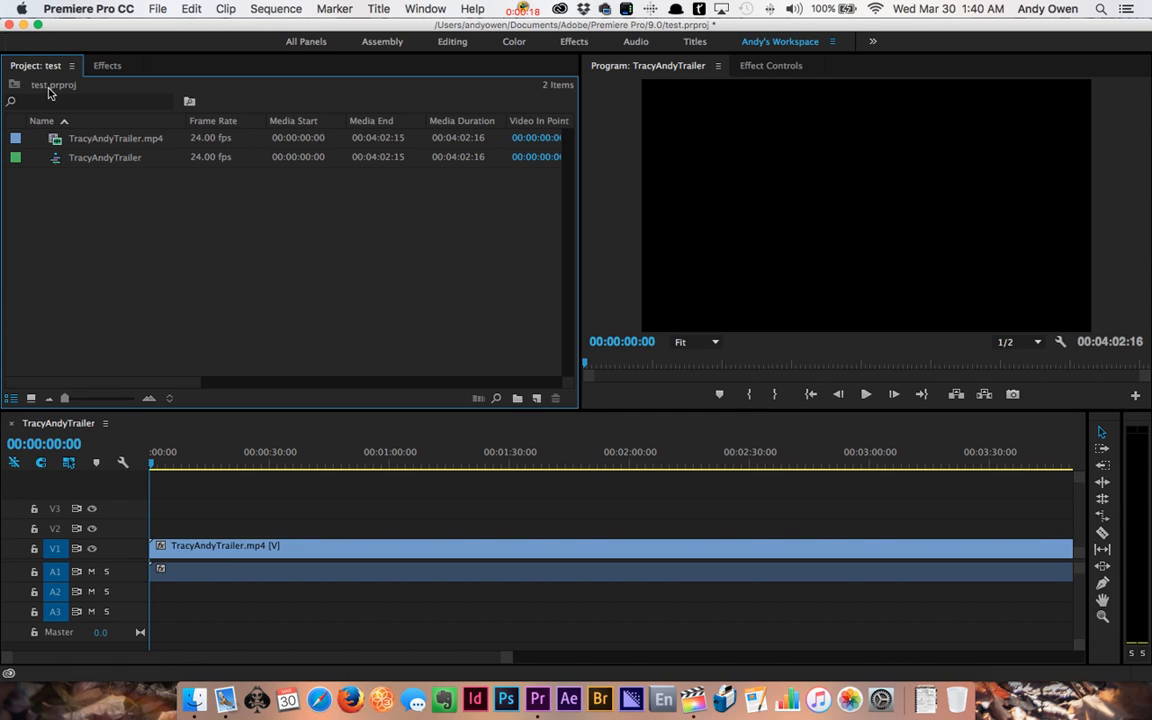
mouse_move(375, 367)
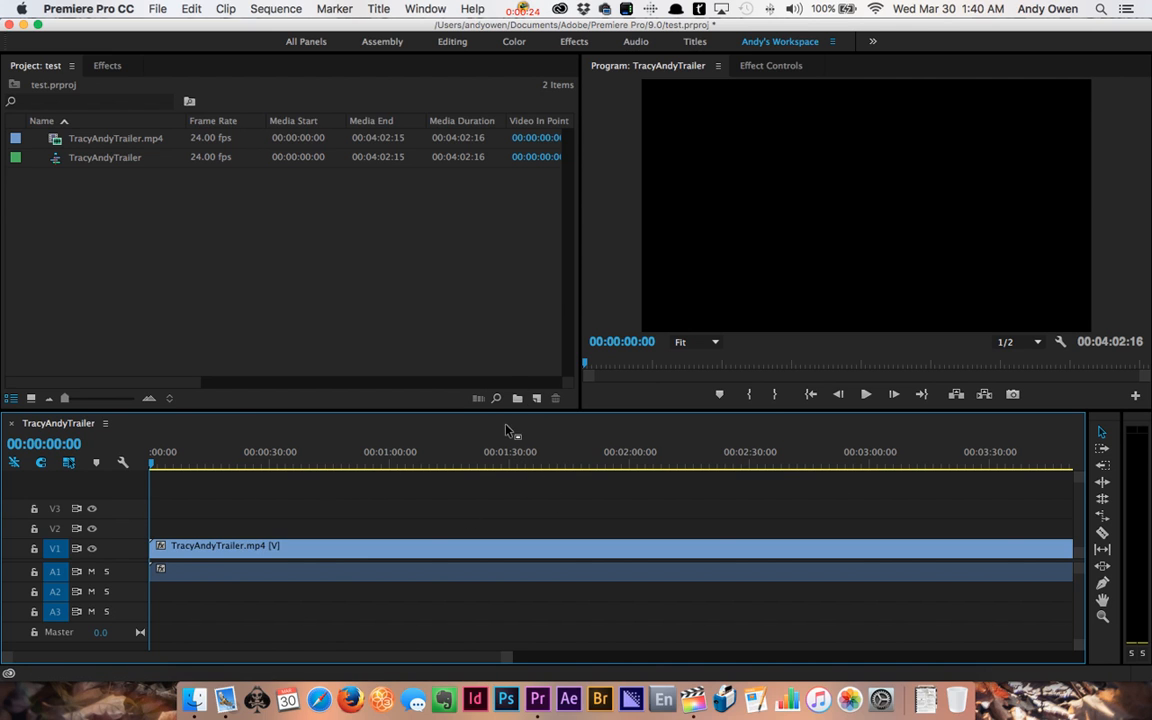
mouse_move(350, 185)
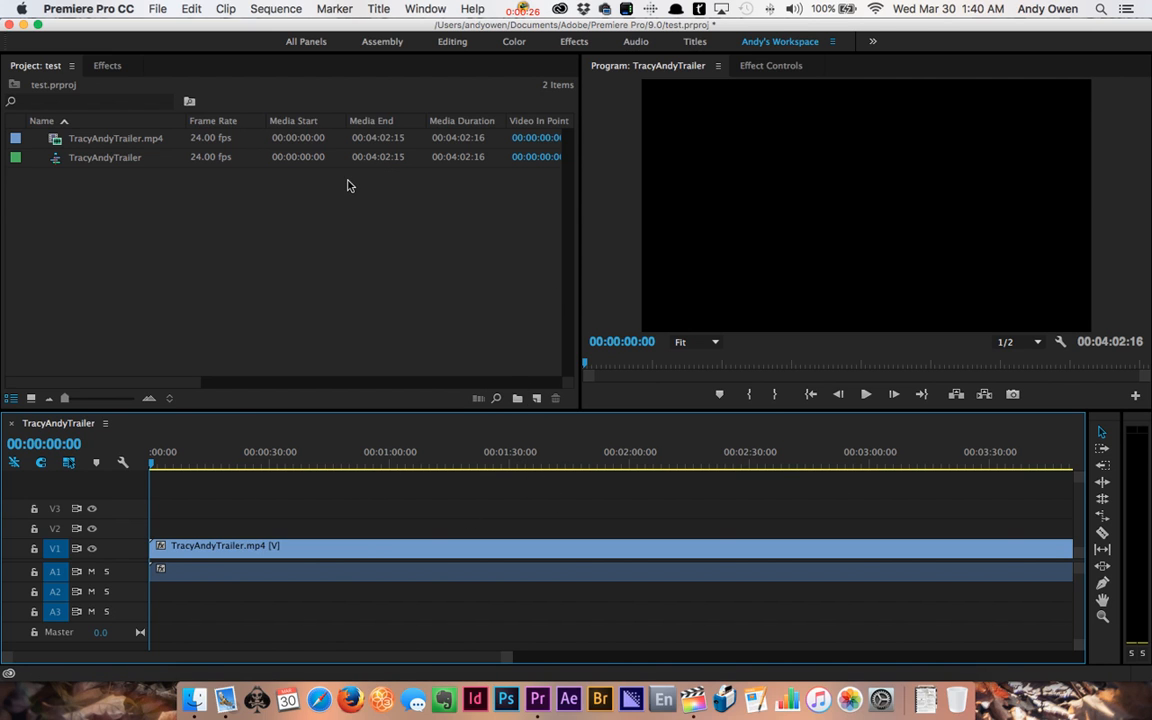
mouse_move(270, 113)
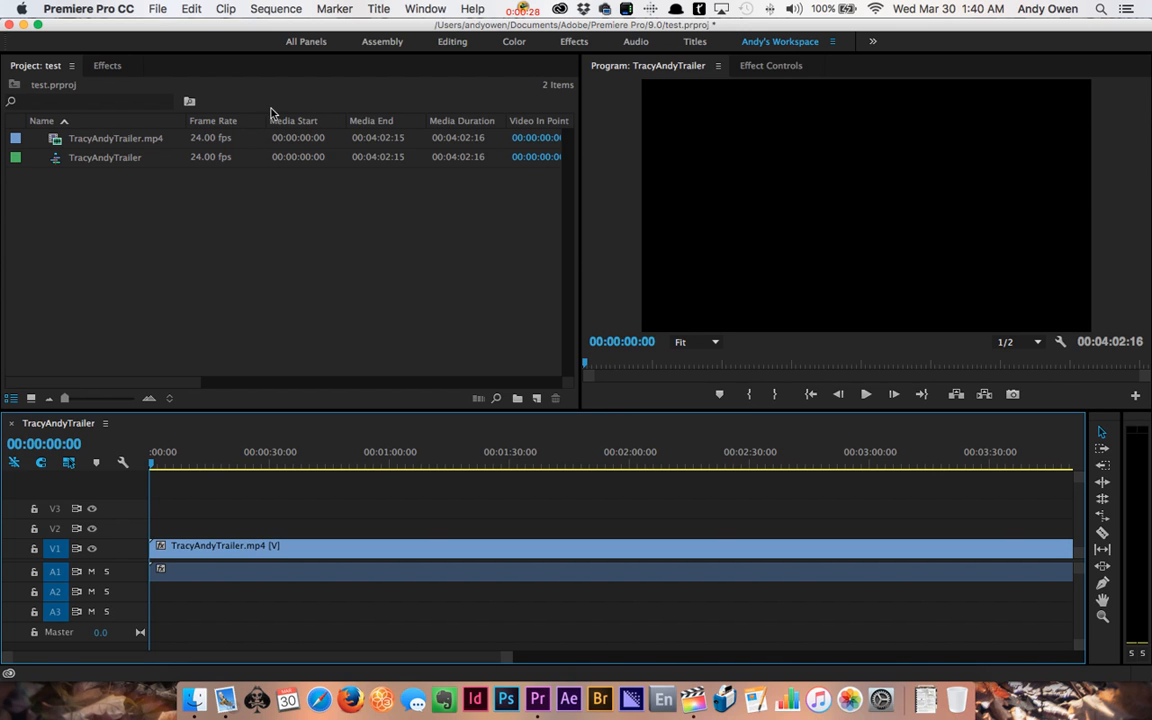
Open Export Media settings for the TracyAndyTrailer sequence from the File menu.
left_click(157, 8)
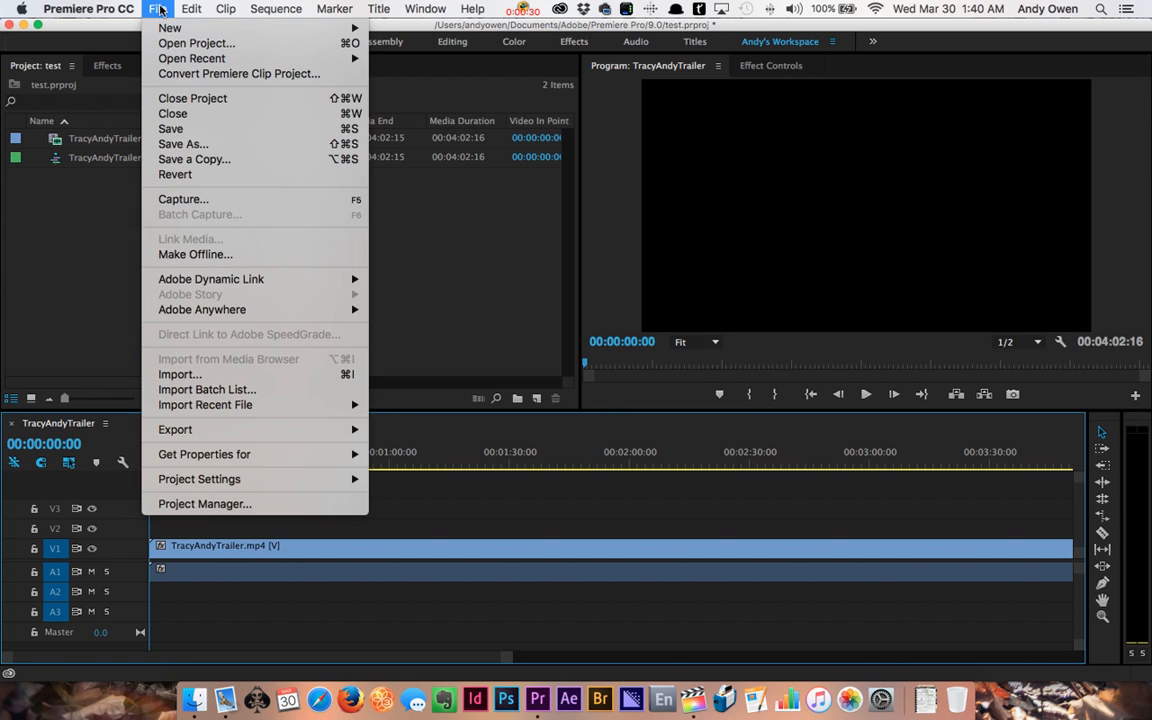
mouse_move(175, 429)
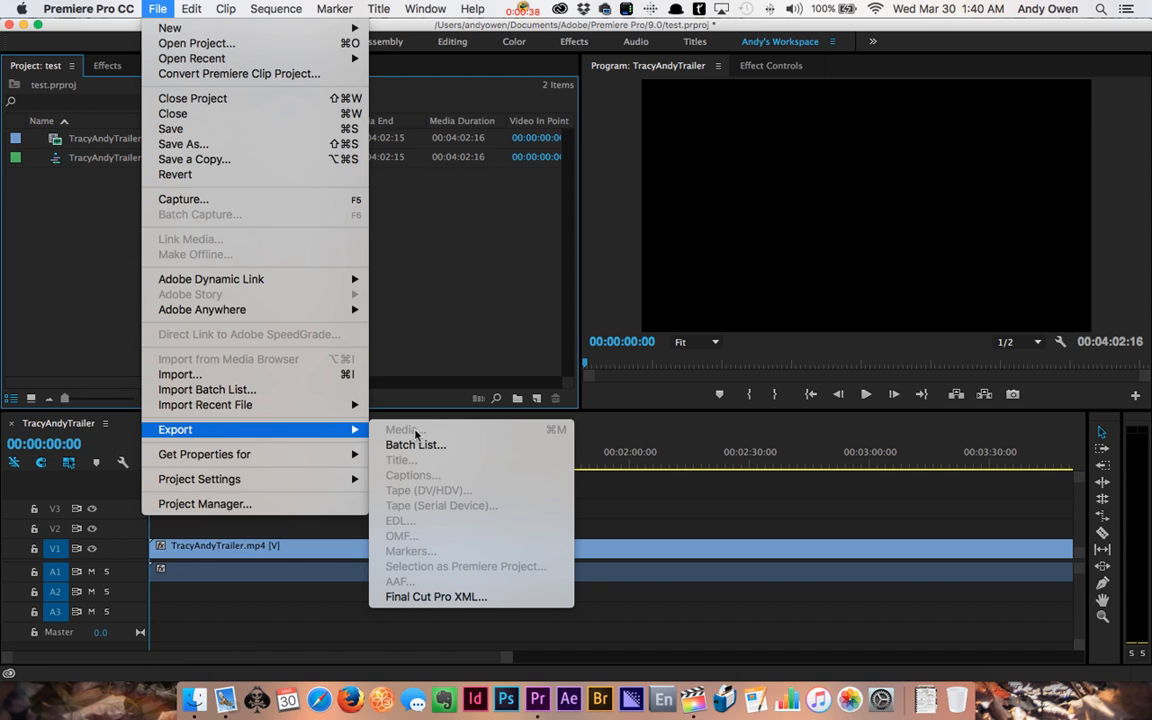
mouse_move(428, 440)
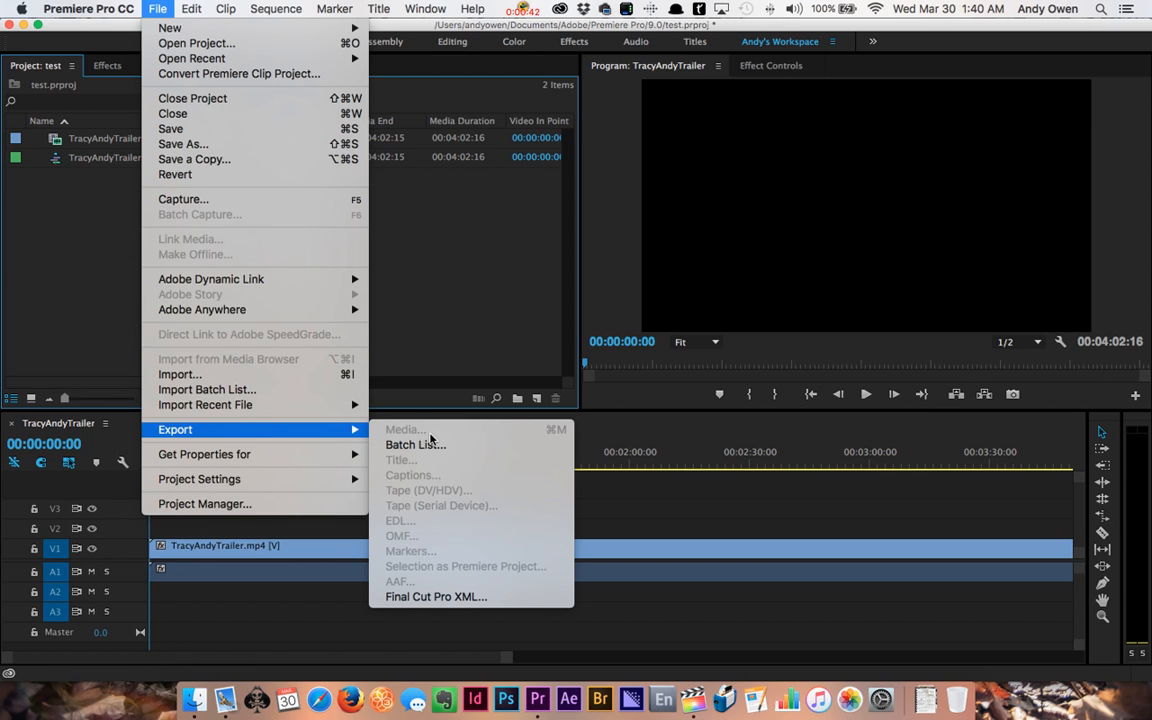
mouse_move(106, 241)
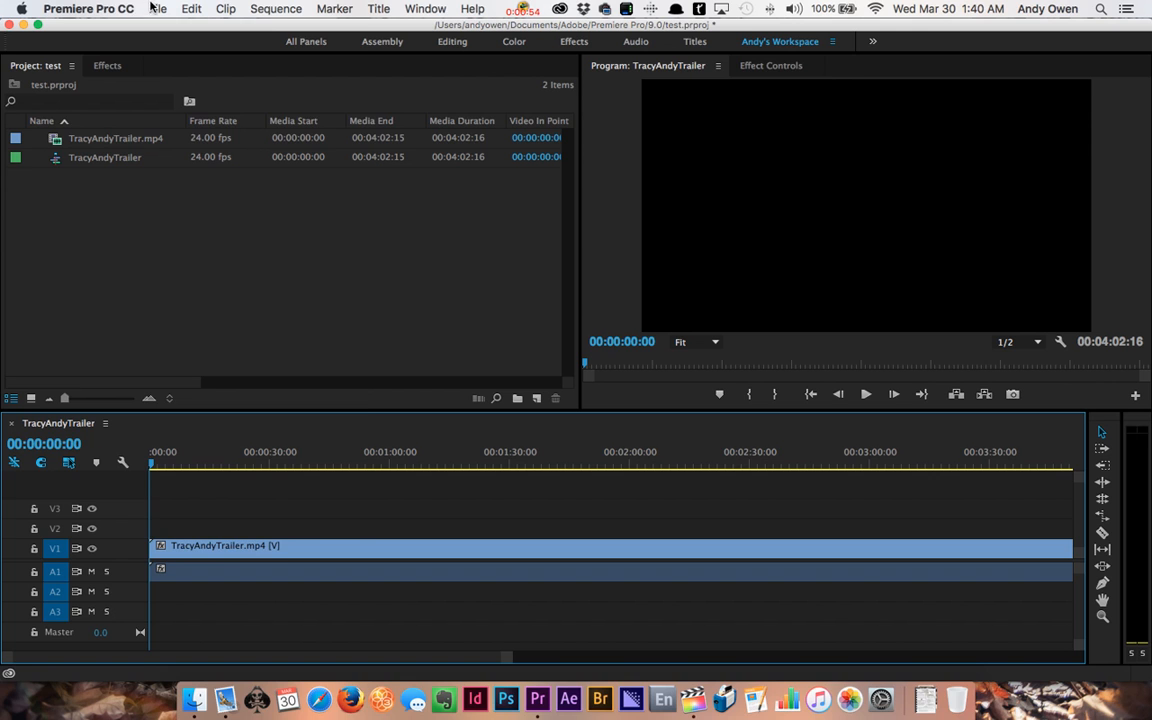
left_click(158, 8)
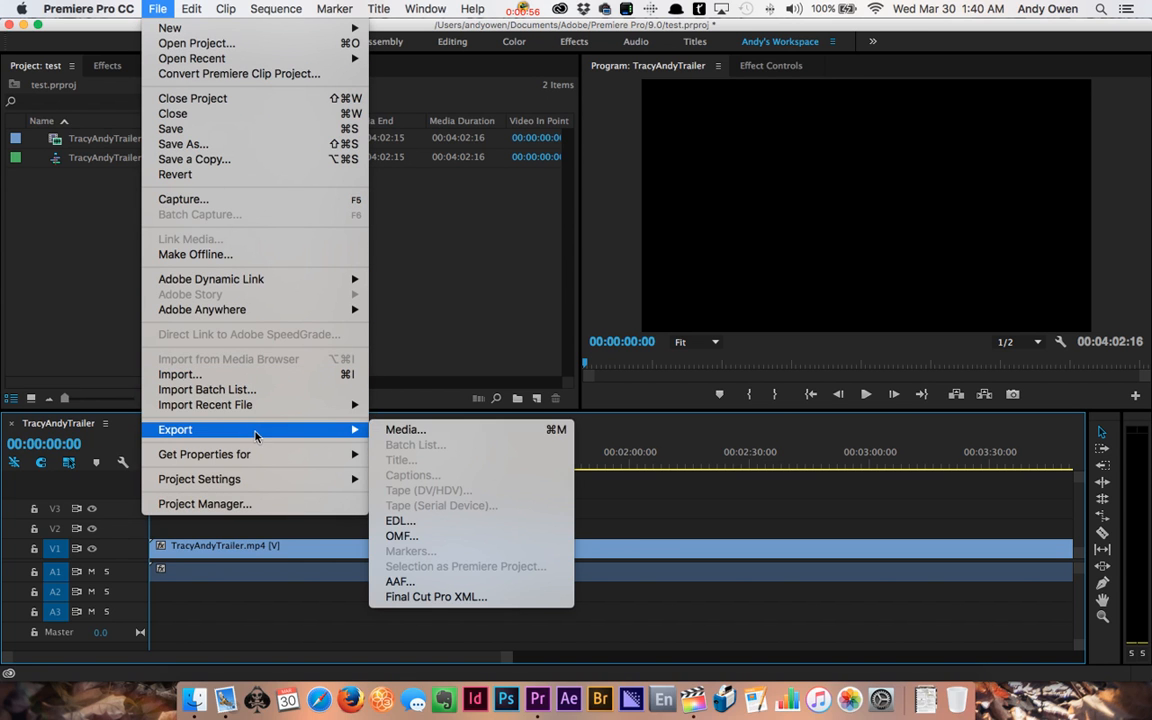
left_click(405, 429)
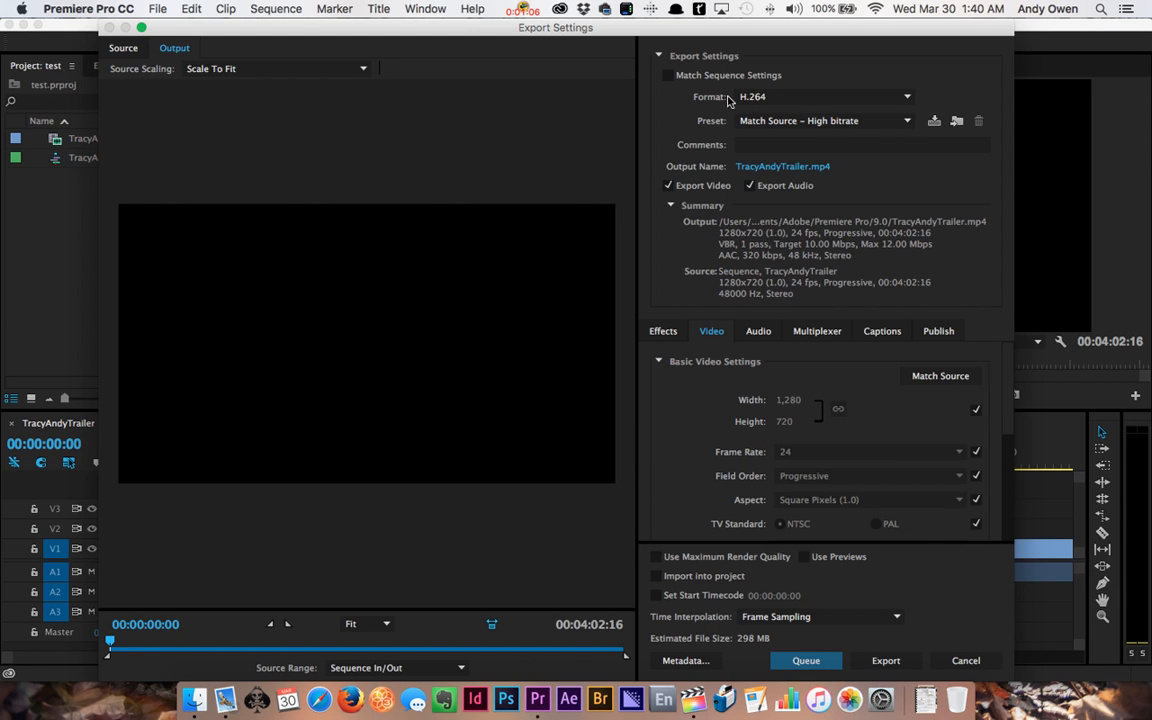
mouse_move(731, 101)
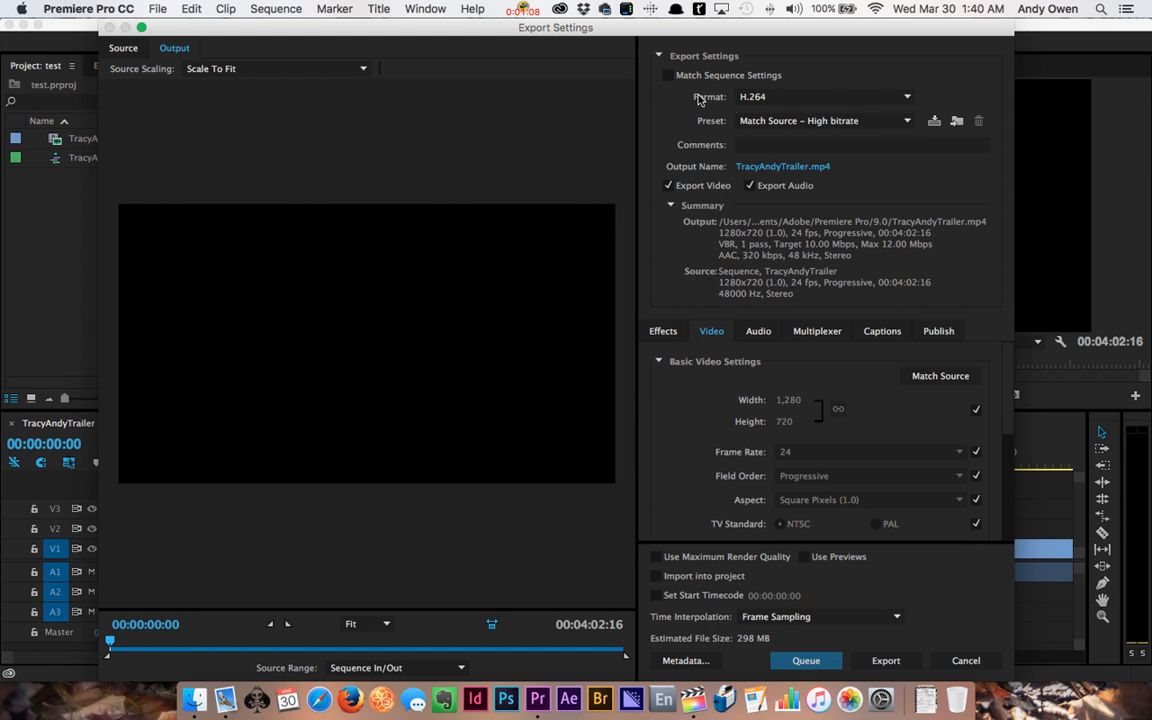
left_click(906, 96)
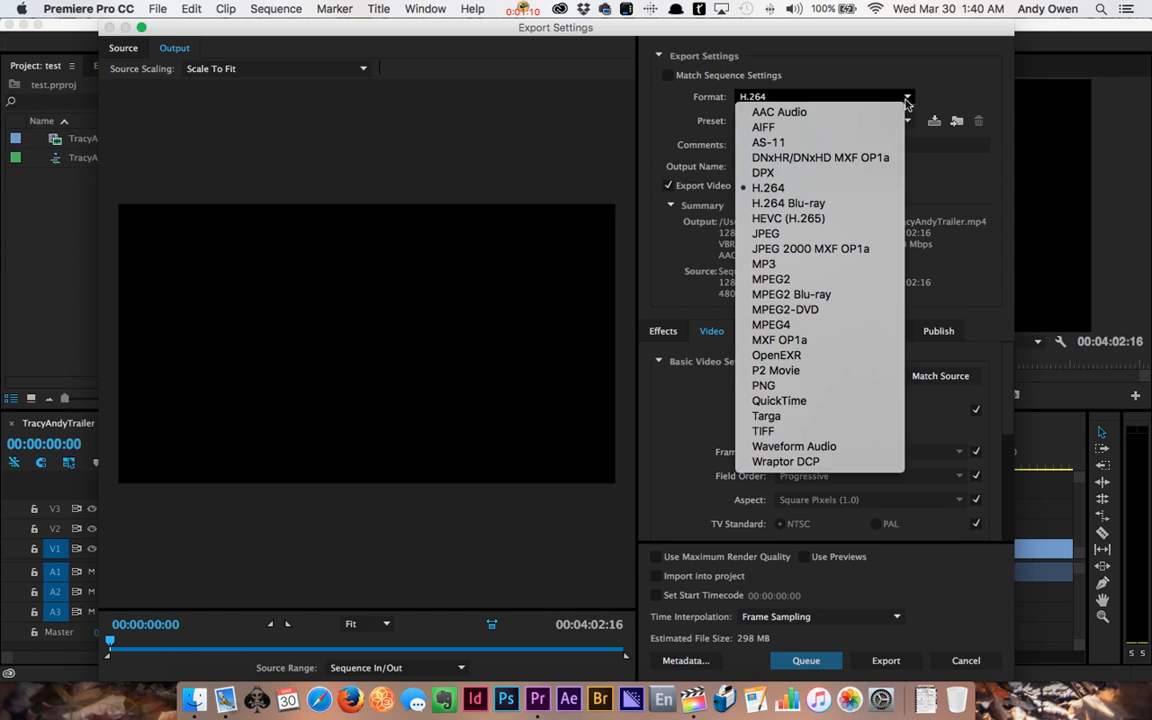
left_click(768, 187)
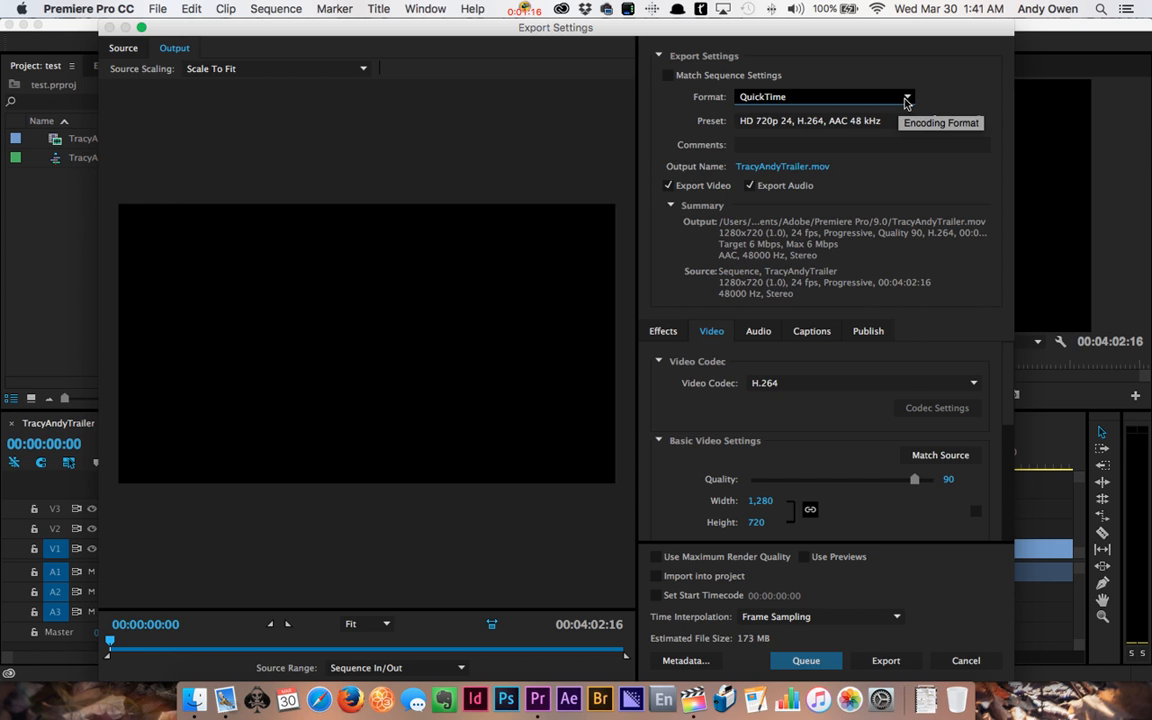
left_click(906, 96)
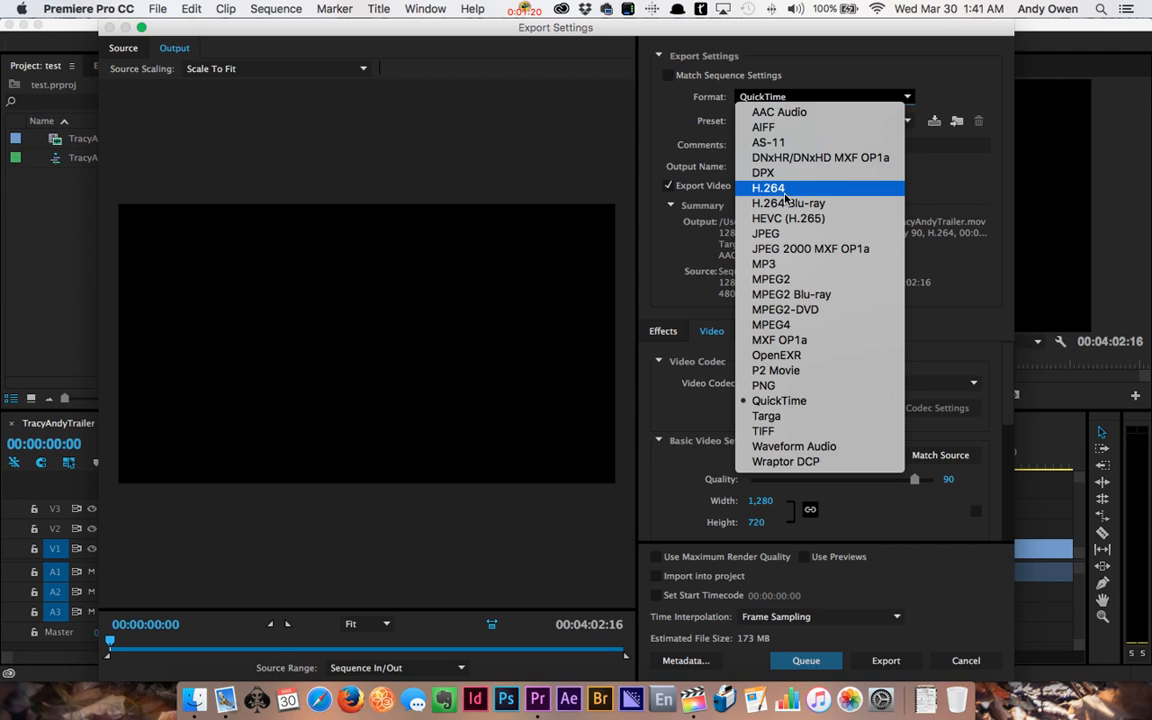
mouse_move(790, 195)
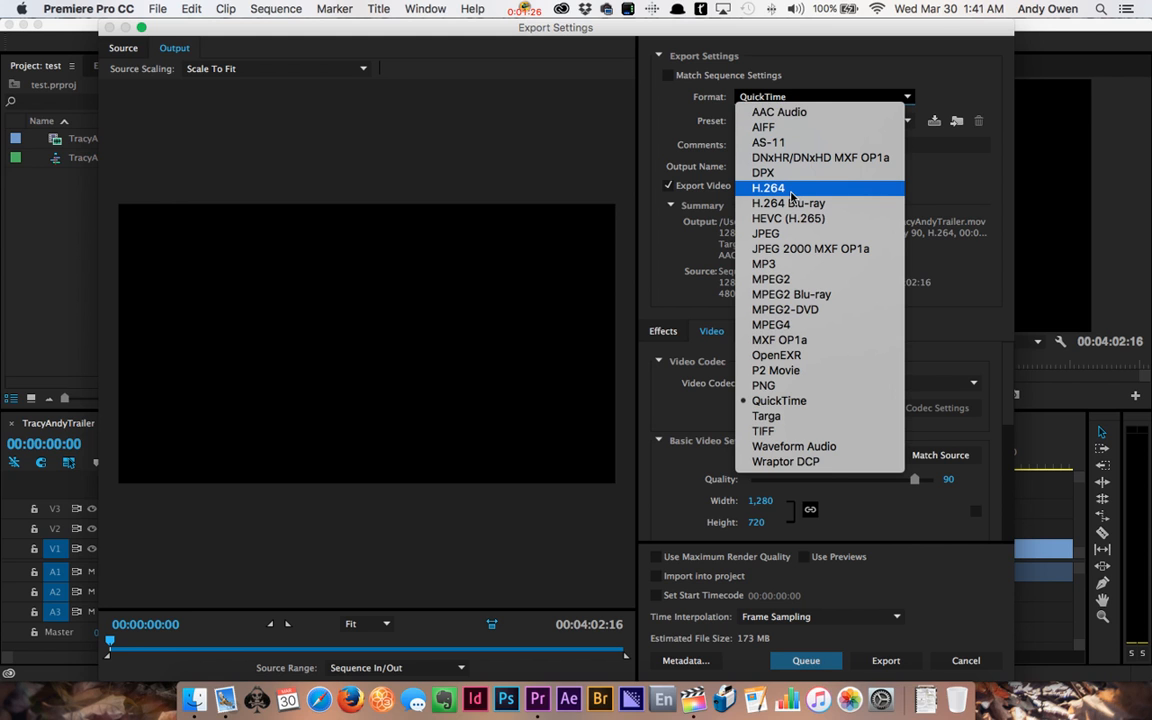
left_click(768, 188)
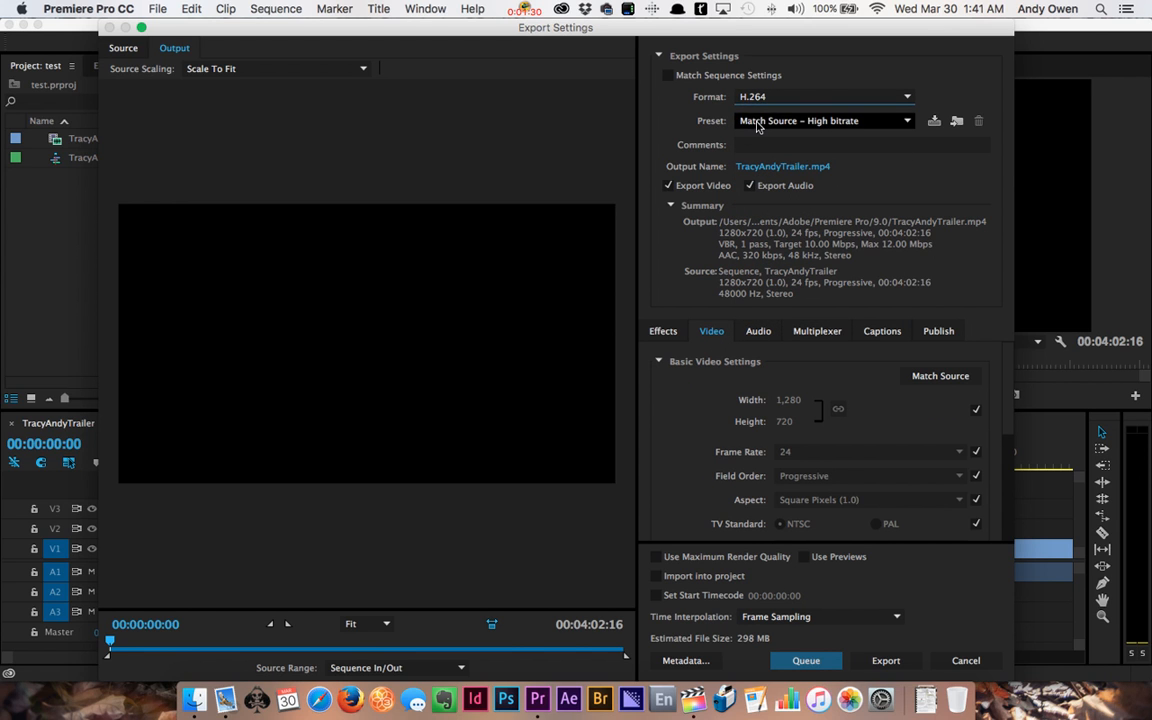
Choose the Vimeo 720p HD preset for 1280x720 H.264 output to TracyAndyTrailer.mp4.
left_click(823, 120)
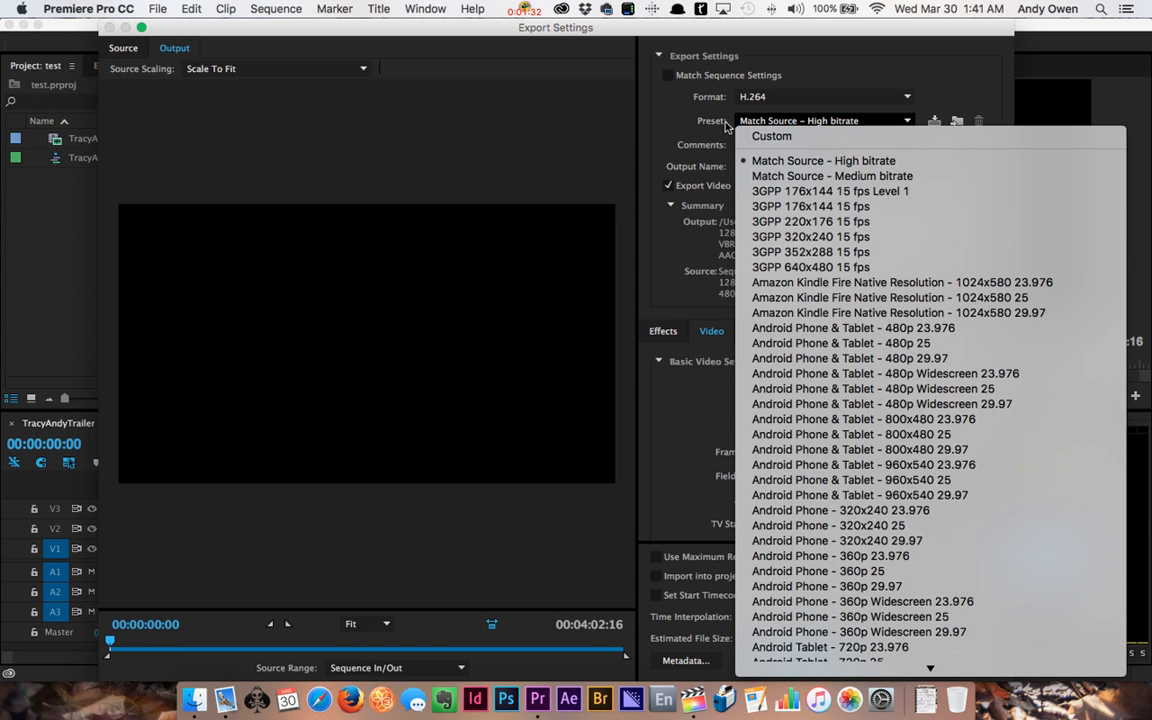
scroll("down", 3)
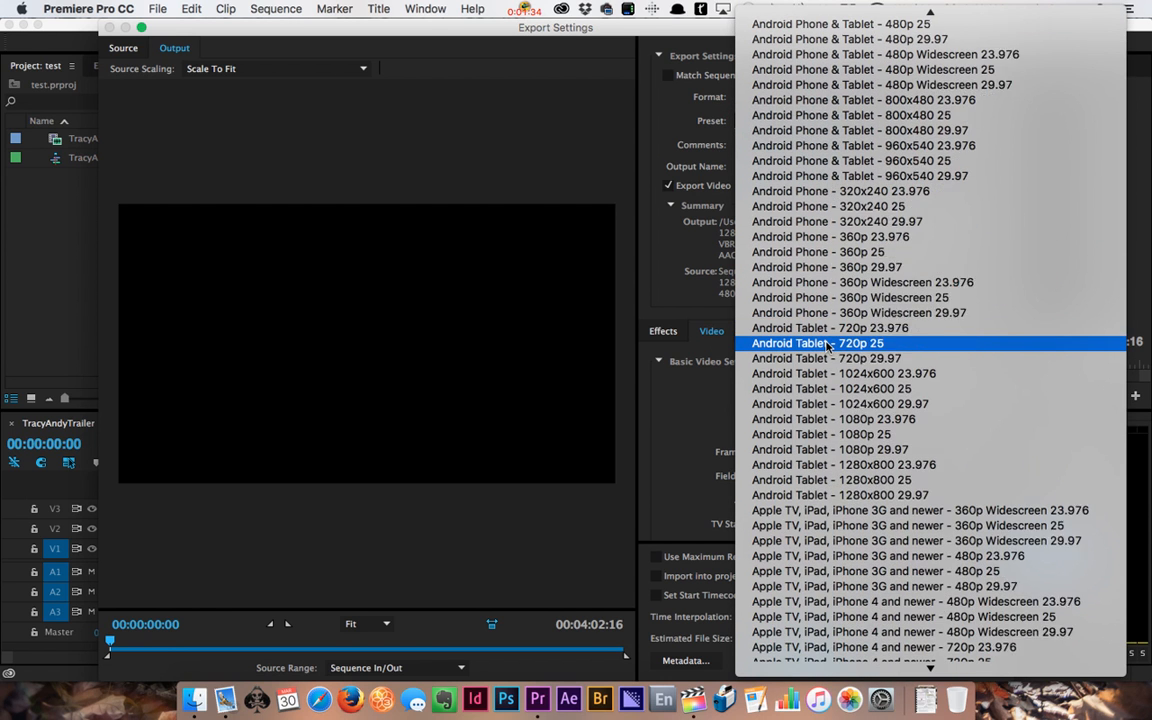
scroll("down", 3)
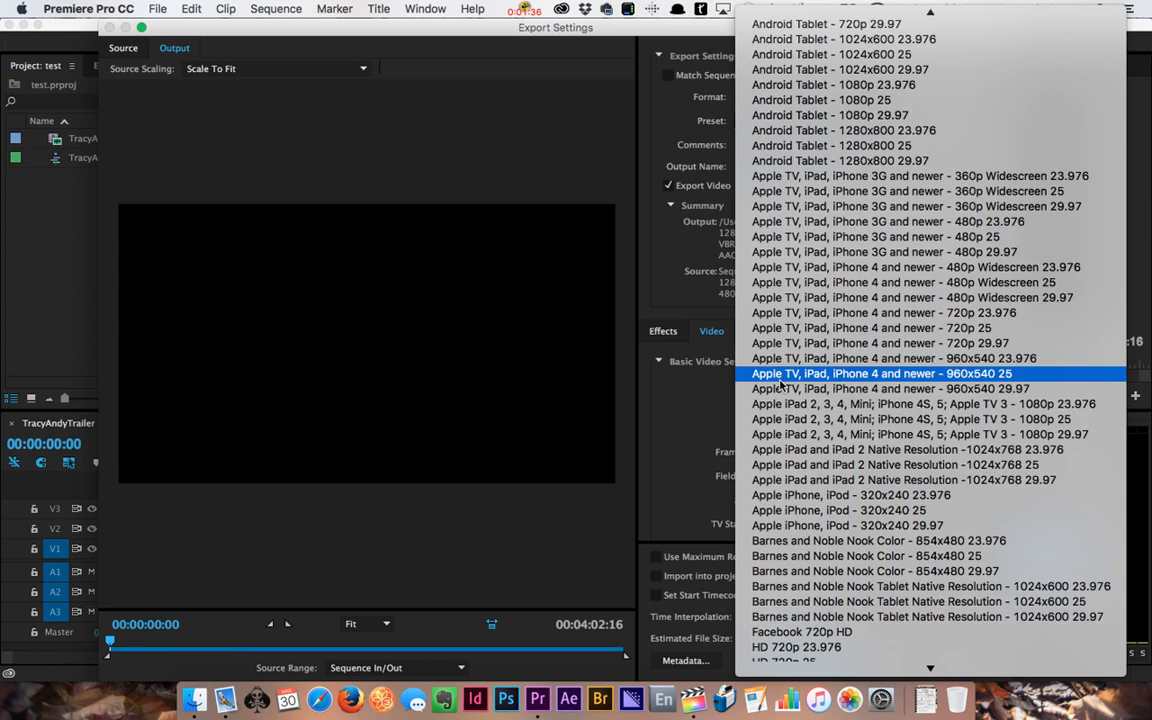
scroll("down", 3)
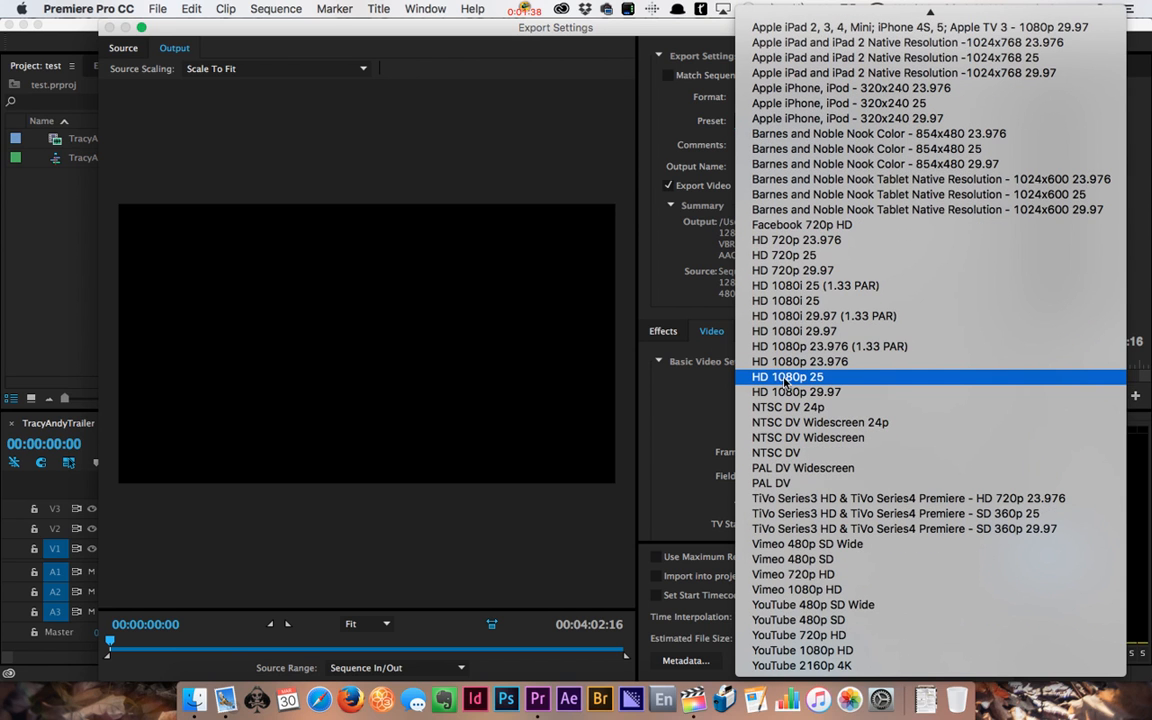
mouse_move(793, 574)
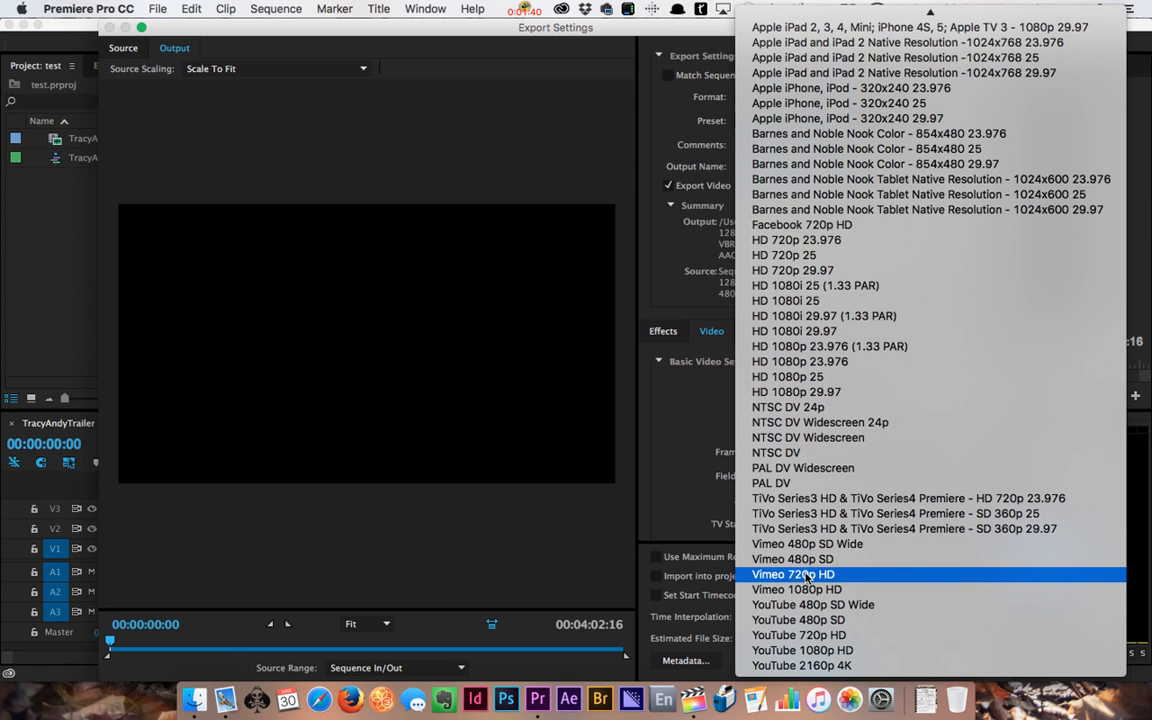
mouse_move(796, 589)
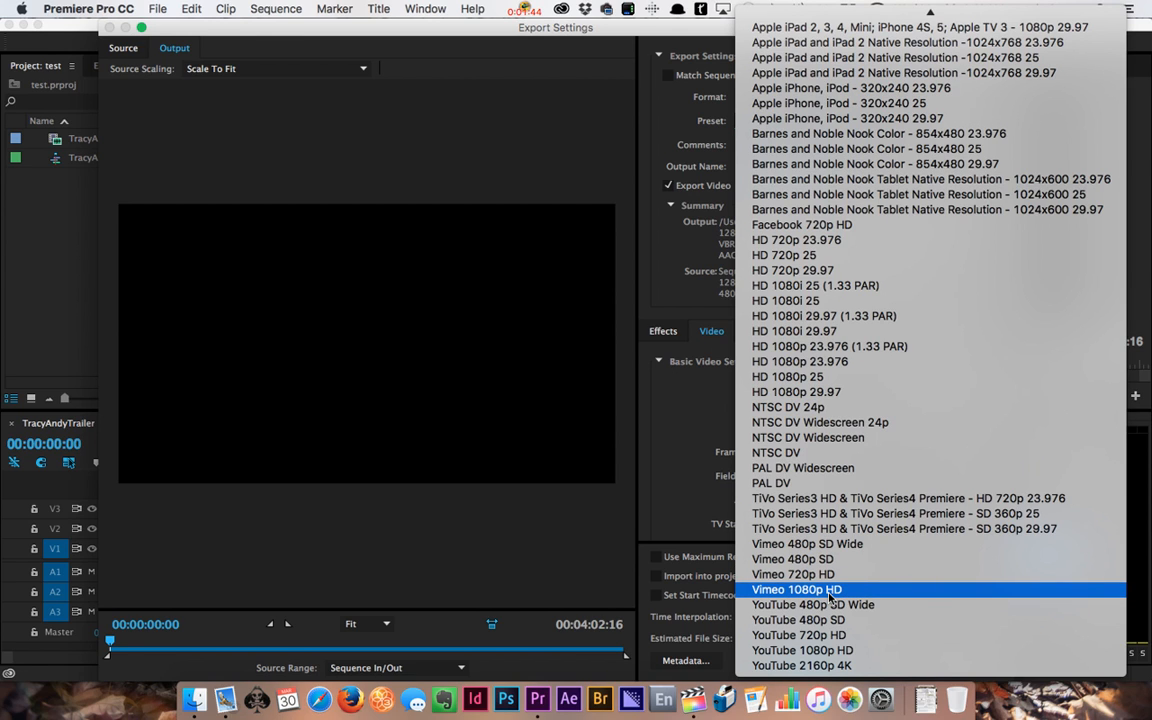
mouse_move(793, 574)
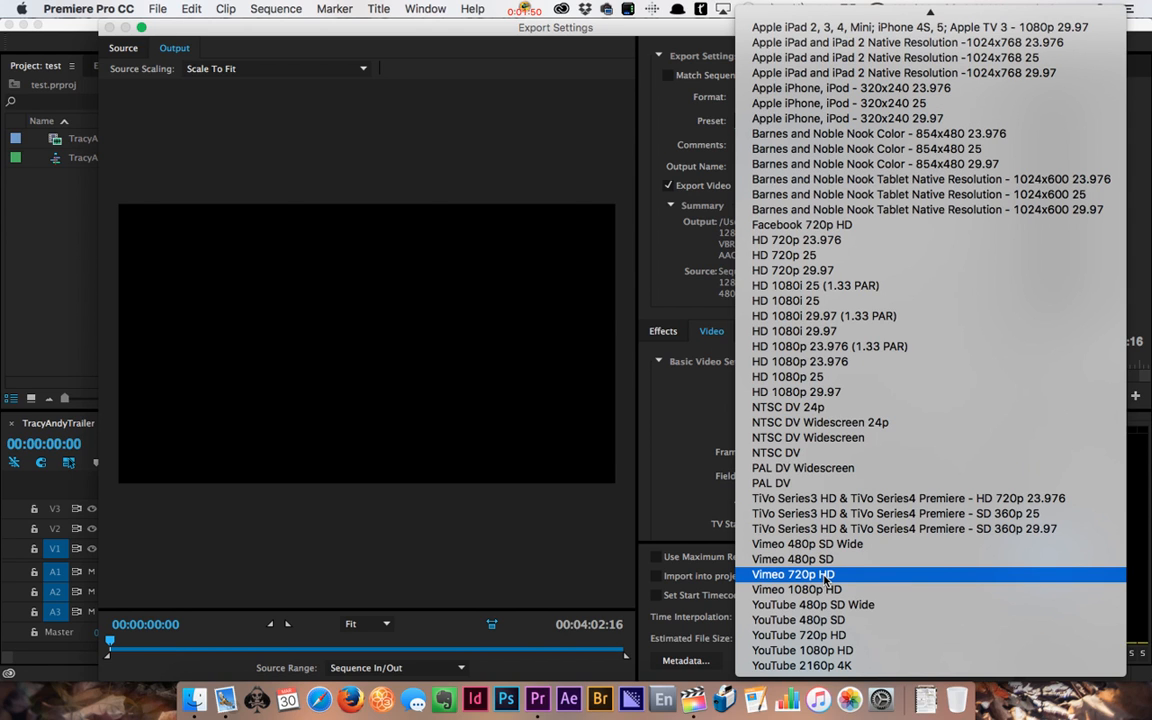
mouse_move(812, 580)
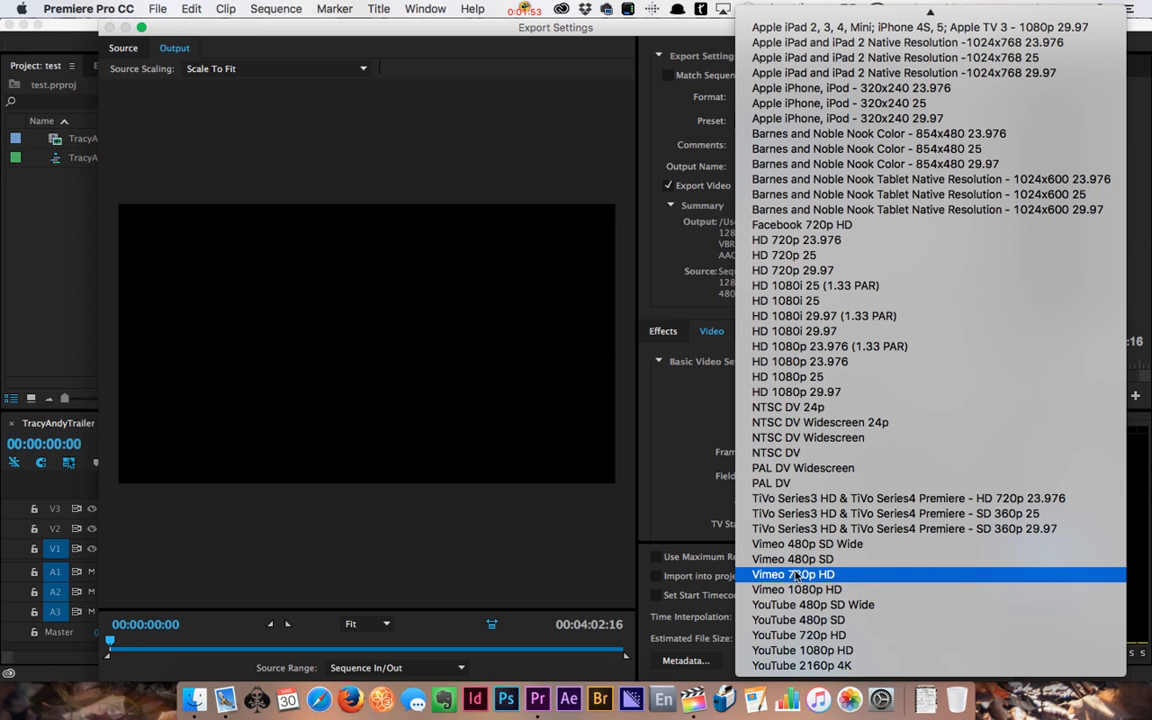
left_click(793, 574)
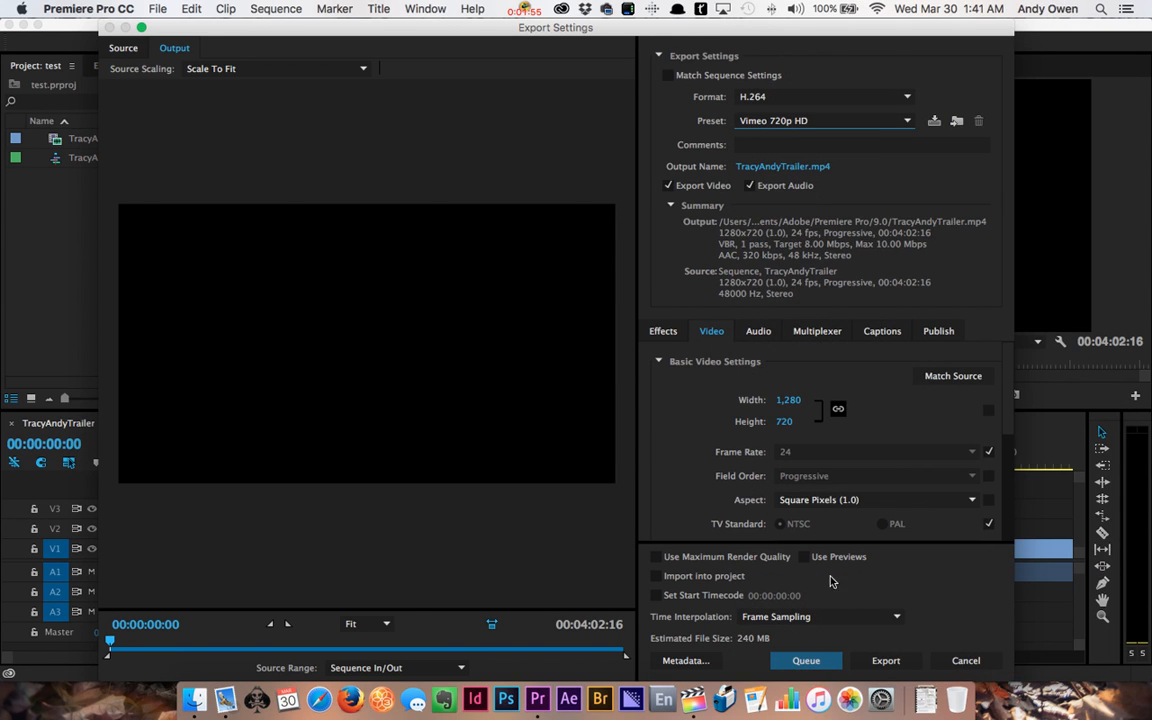
mouse_move(872, 87)
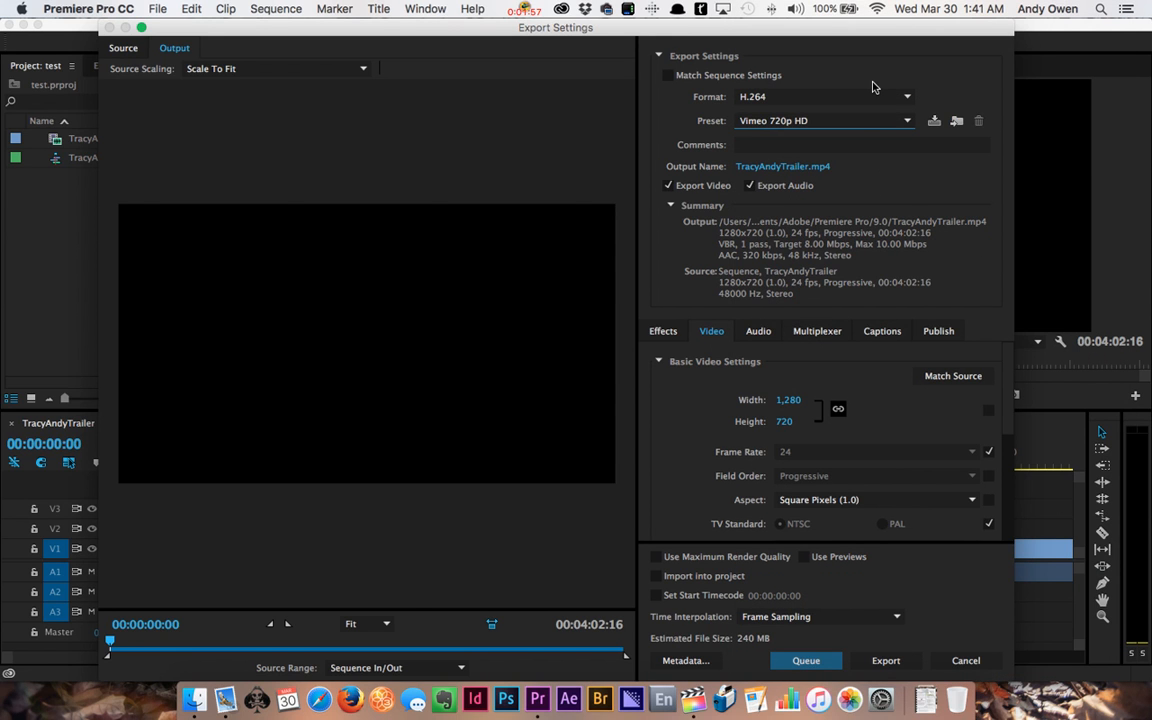
left_click(906, 120)
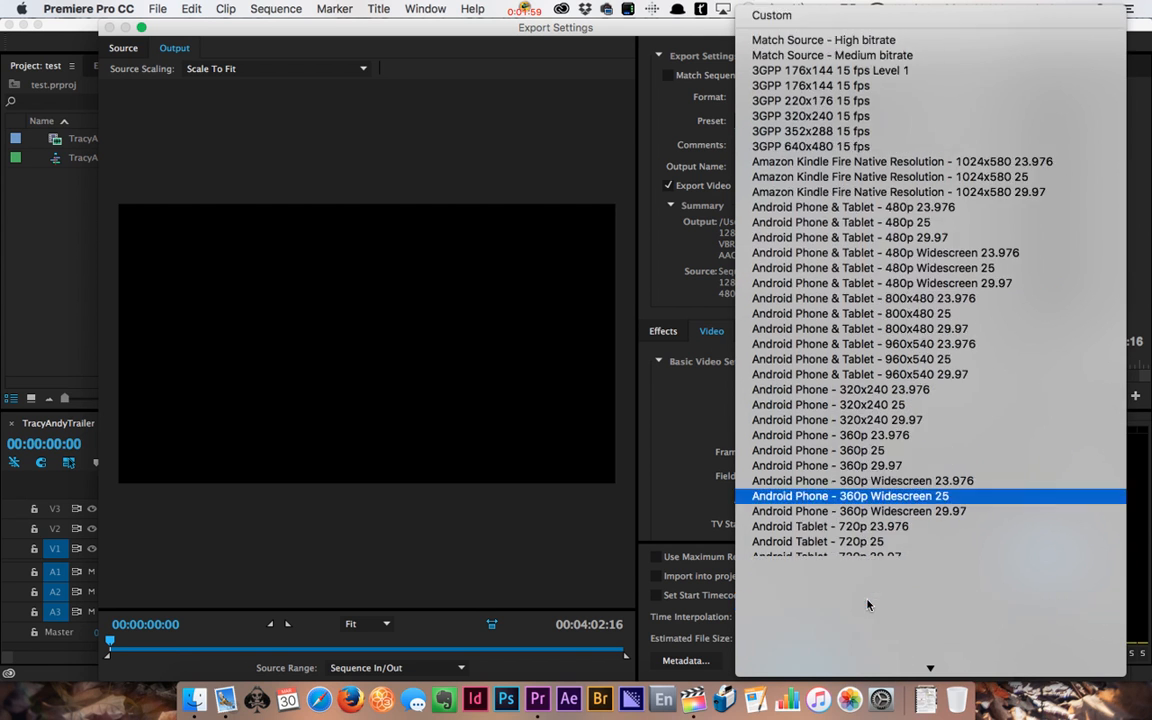
scroll("down", 3)
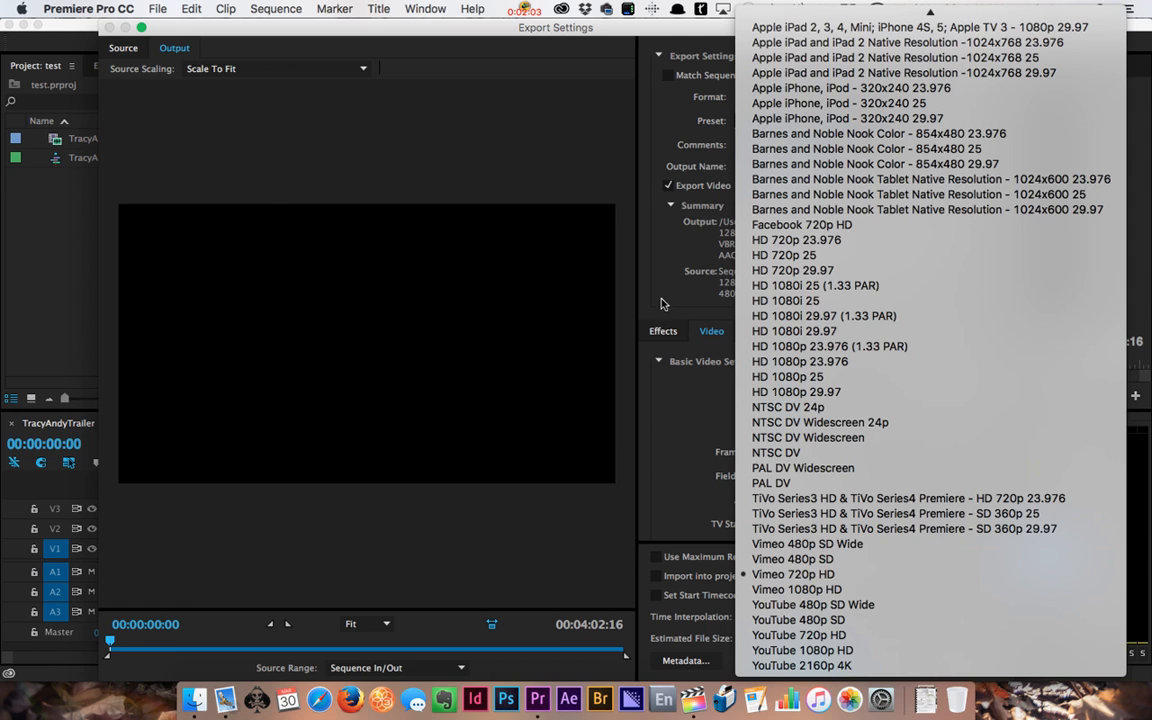
left_click(793, 573)
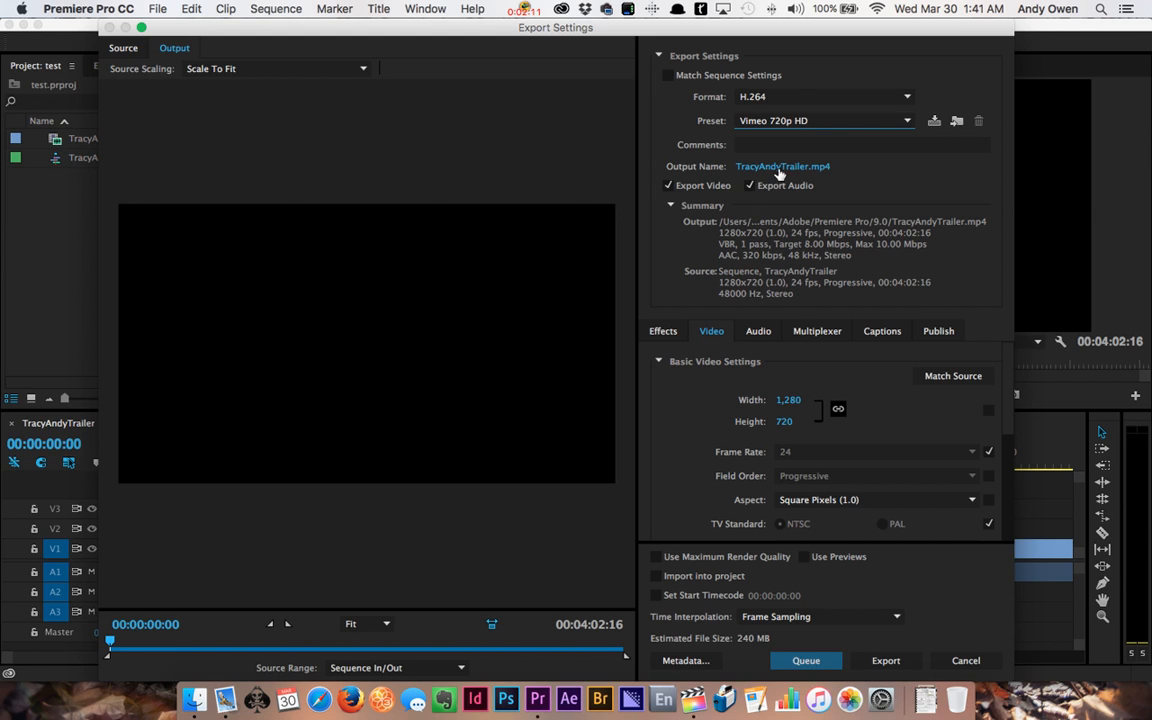
mouse_move(775, 166)
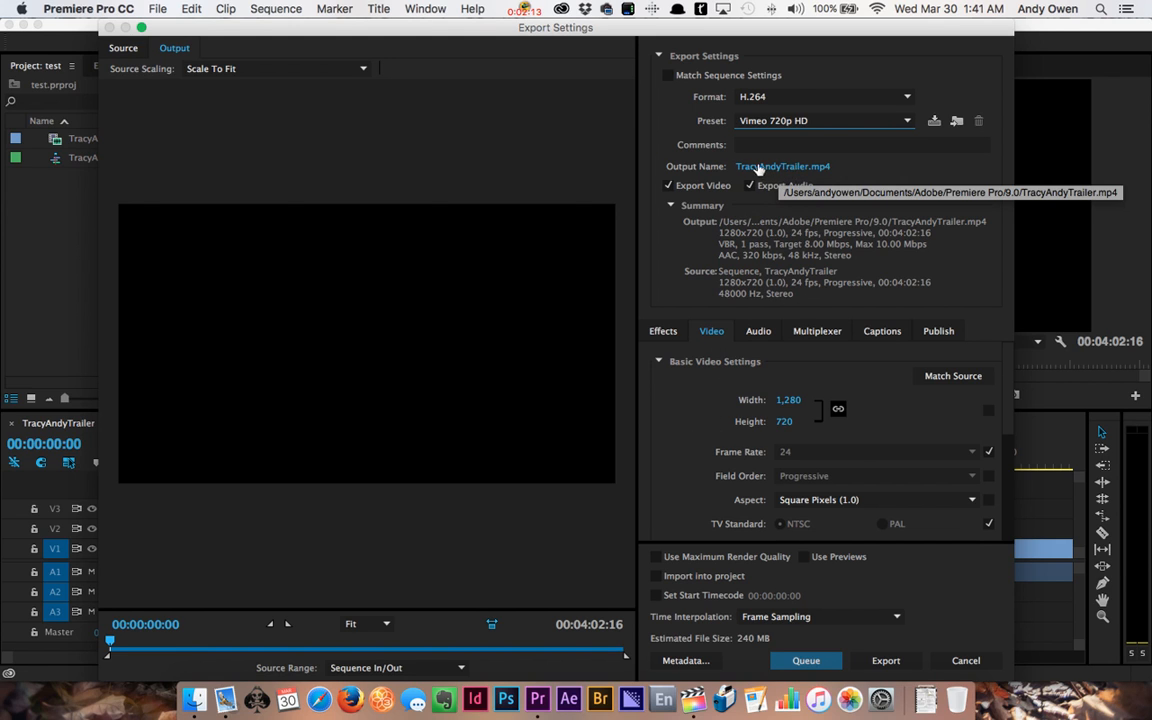
mouse_move(824, 172)
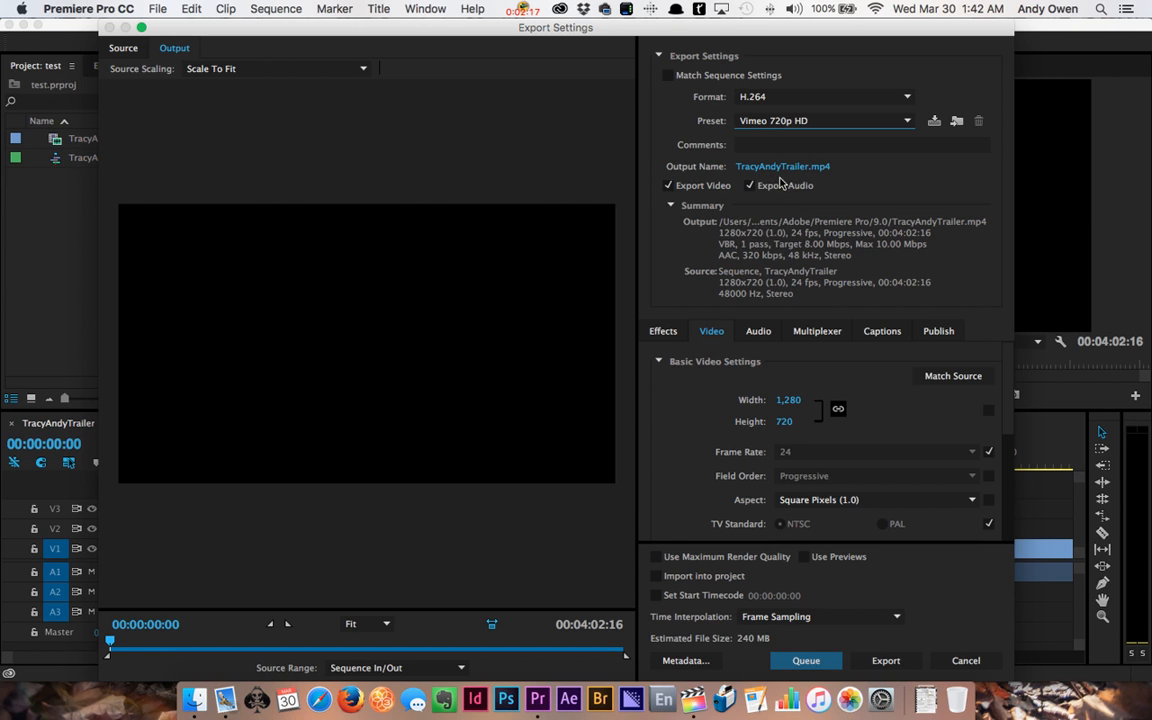
mouse_move(782, 166)
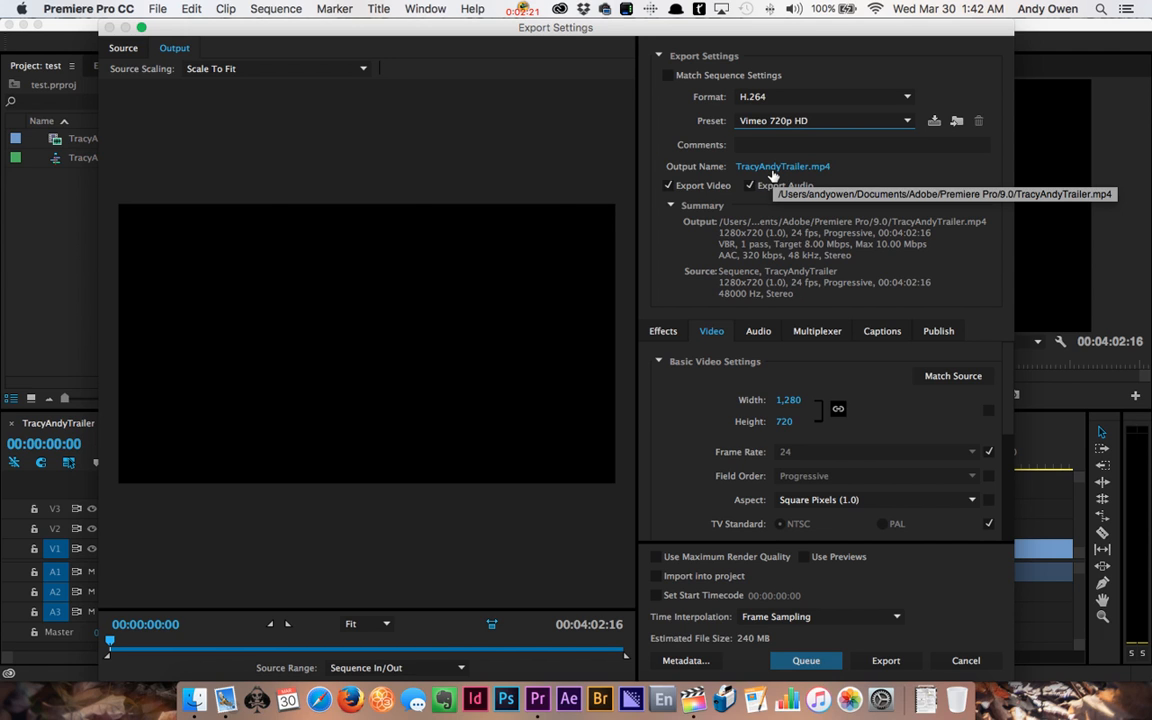
mouse_move(755, 267)
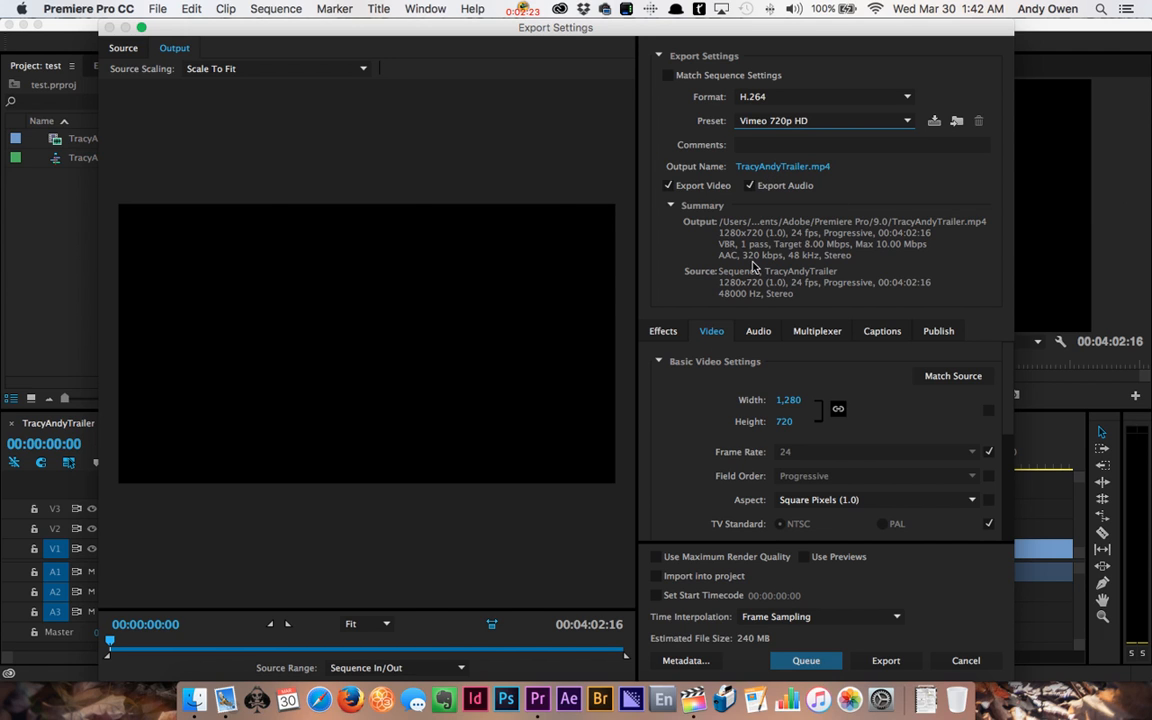
mouse_move(939, 601)
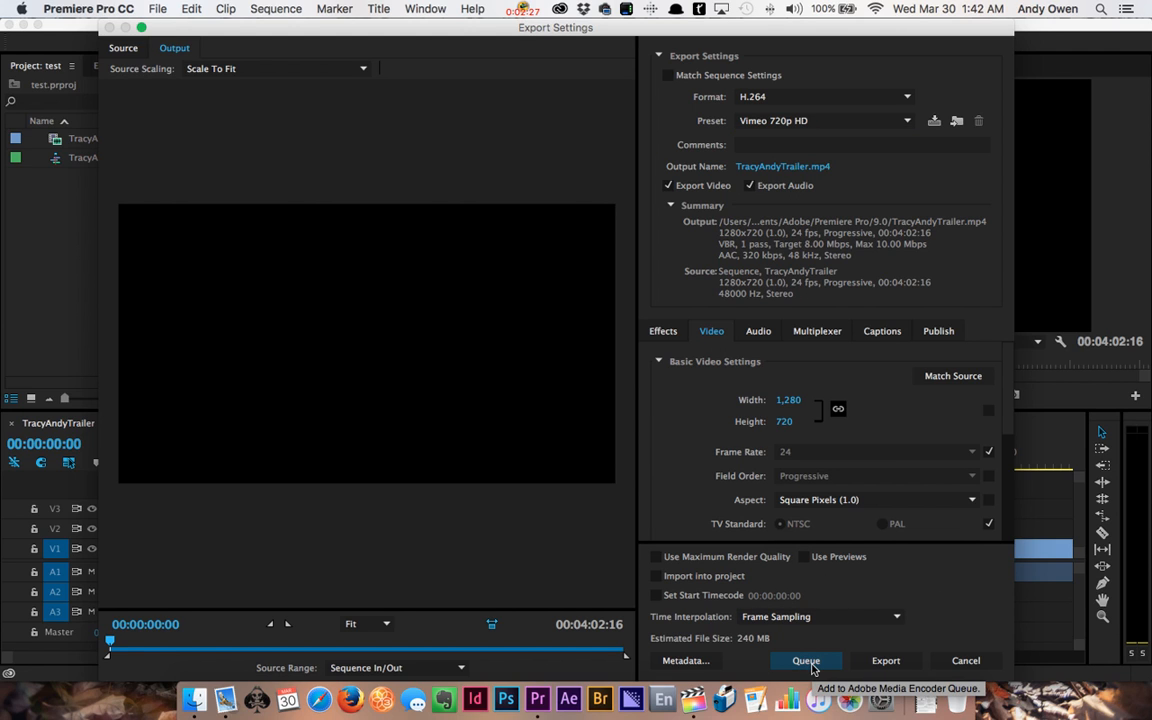
mouse_move(812, 667)
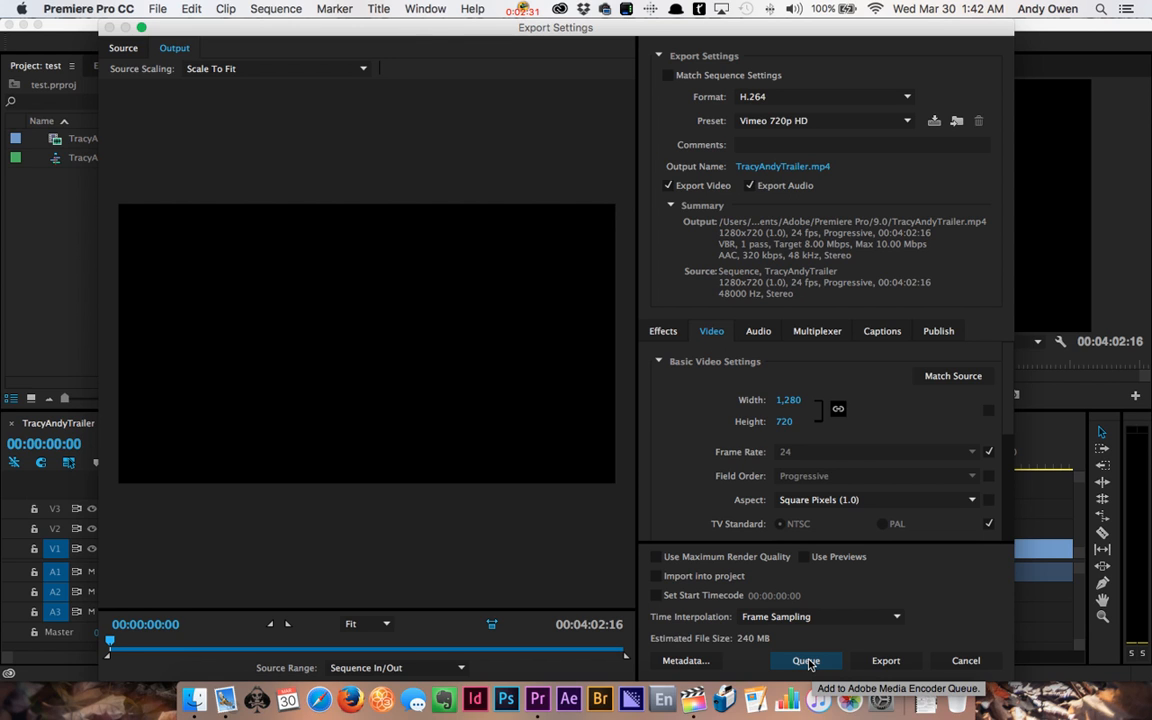
mouse_move(885, 660)
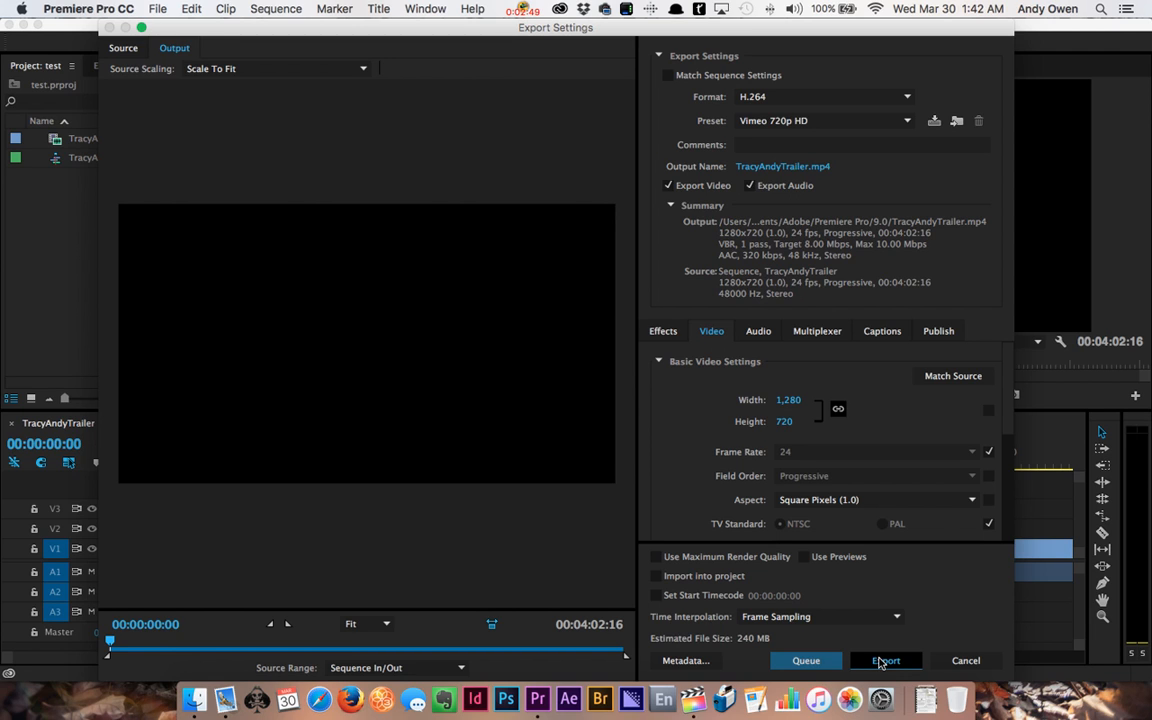
Start exporting TracyAndyTrailer with the Vimeo 720p HD settings and monitor progress.
left_click(885, 660)
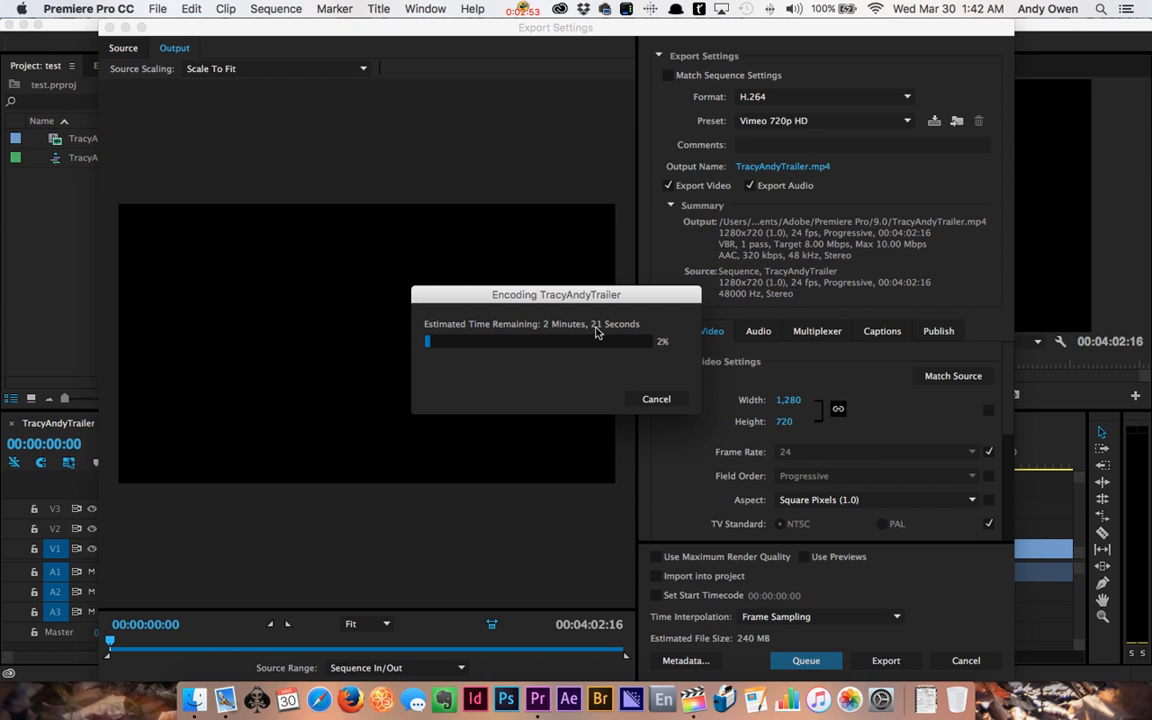
mouse_move(637, 354)
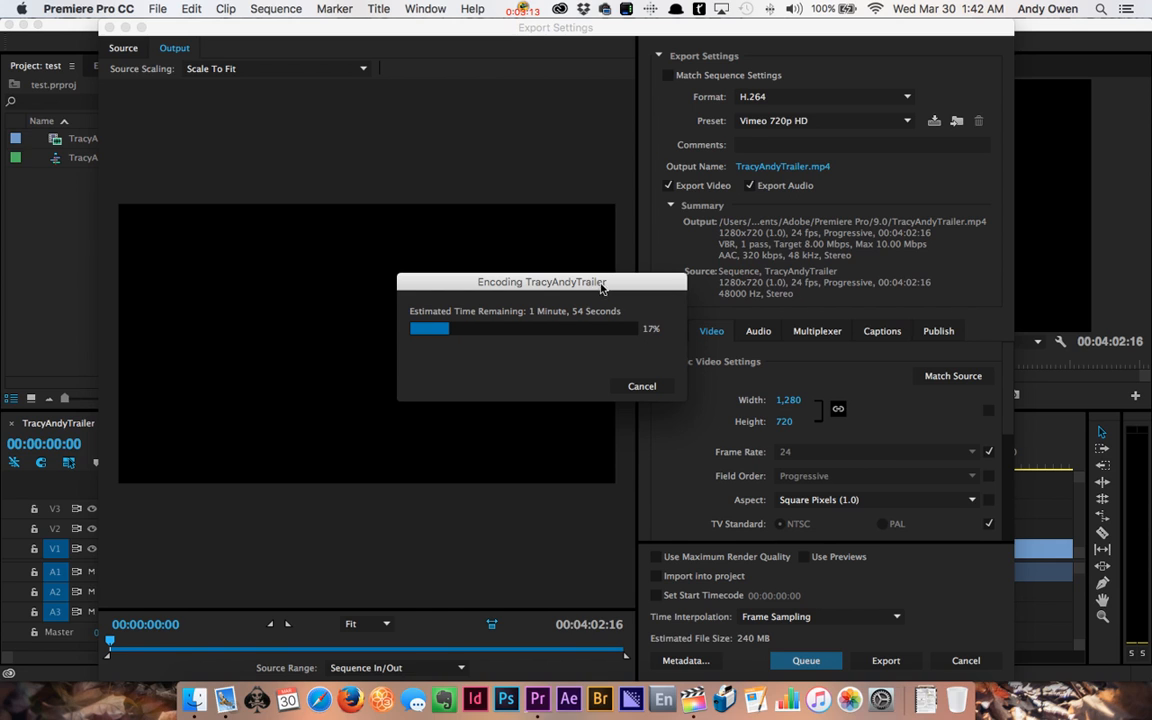
mouse_move(630, 289)
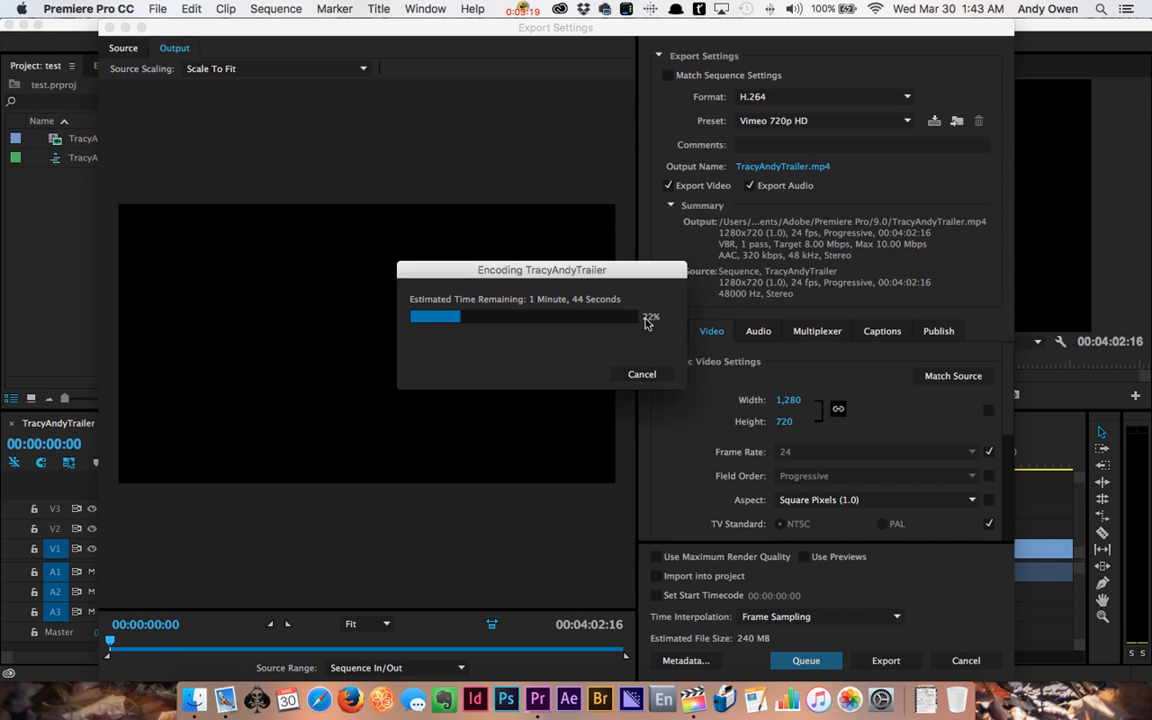
mouse_move(649, 383)
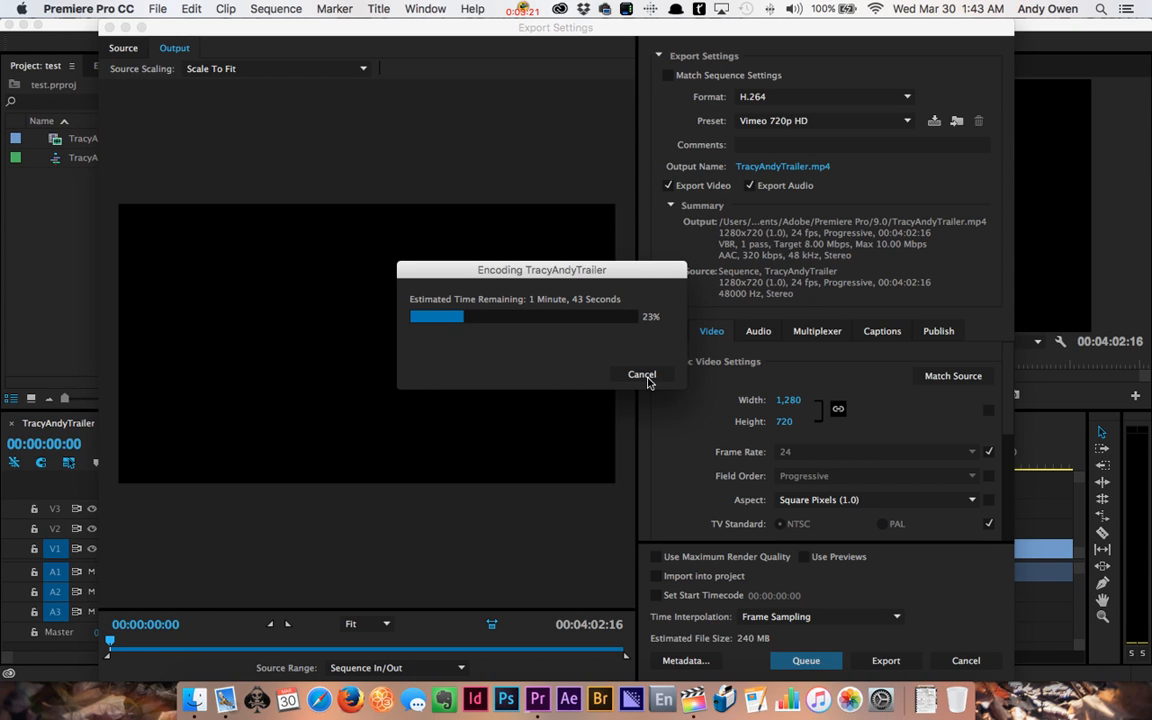